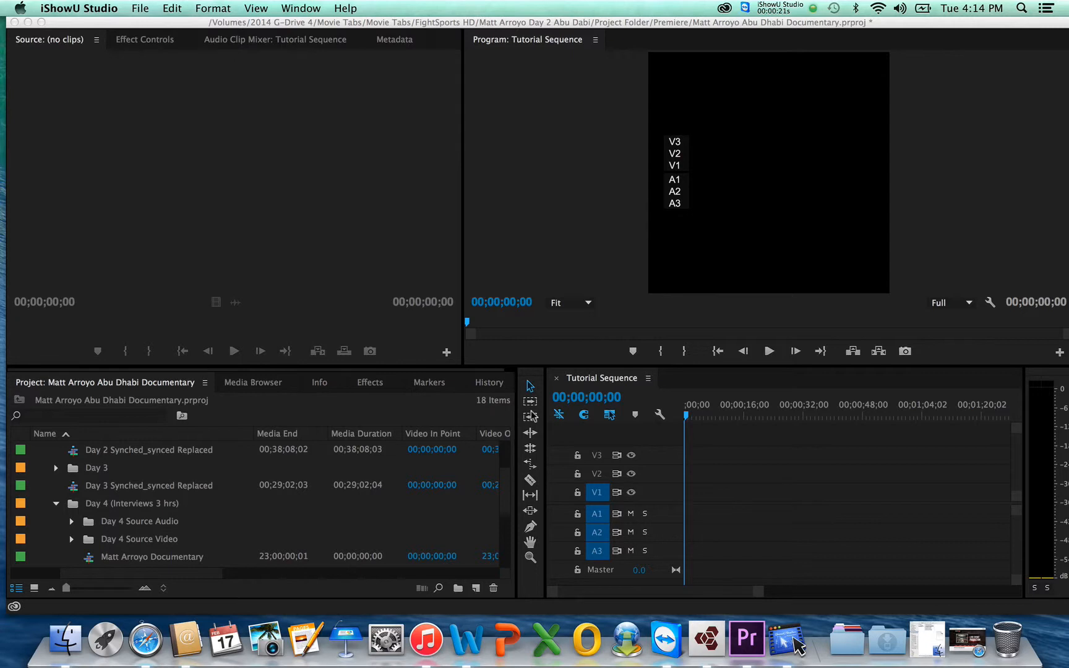
mouse_move(412, 383)
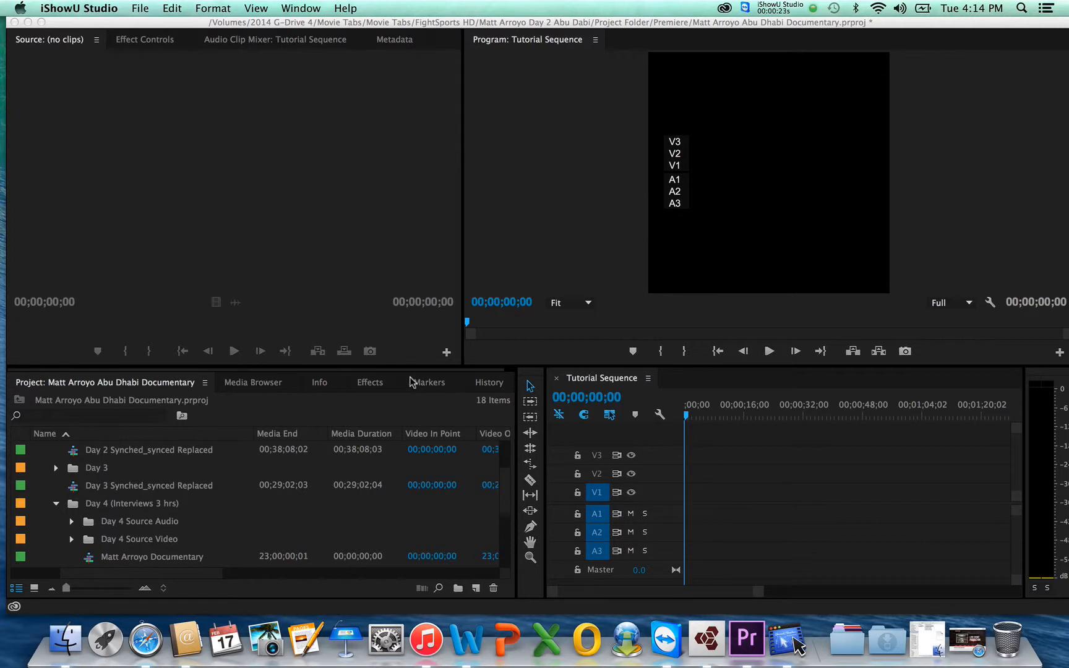
mouse_move(135, 236)
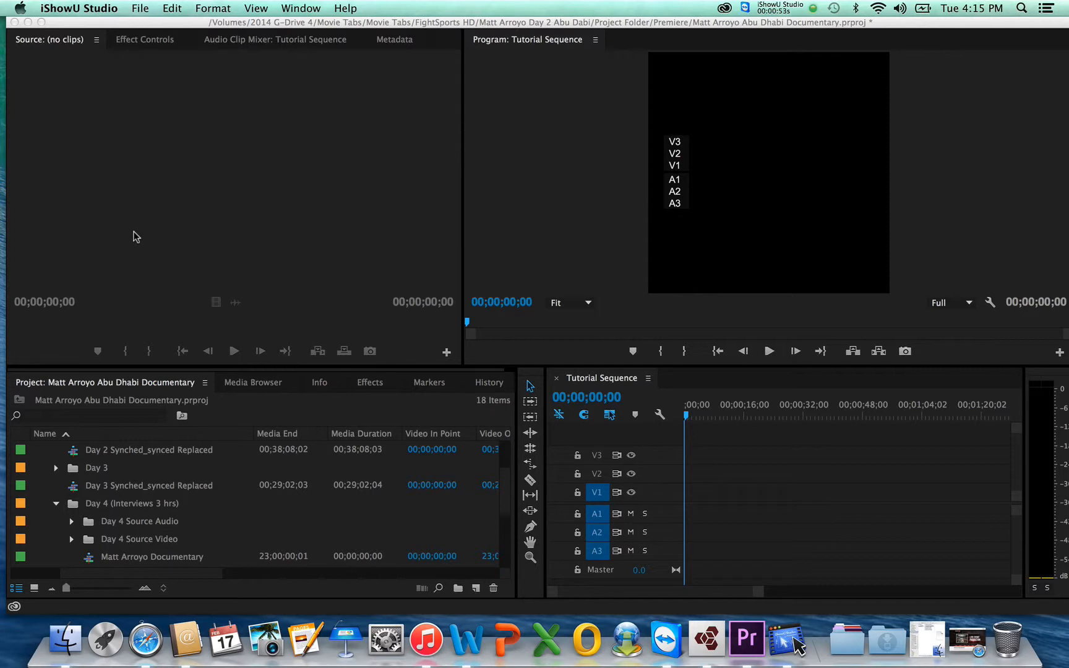
mouse_move(549, 5)
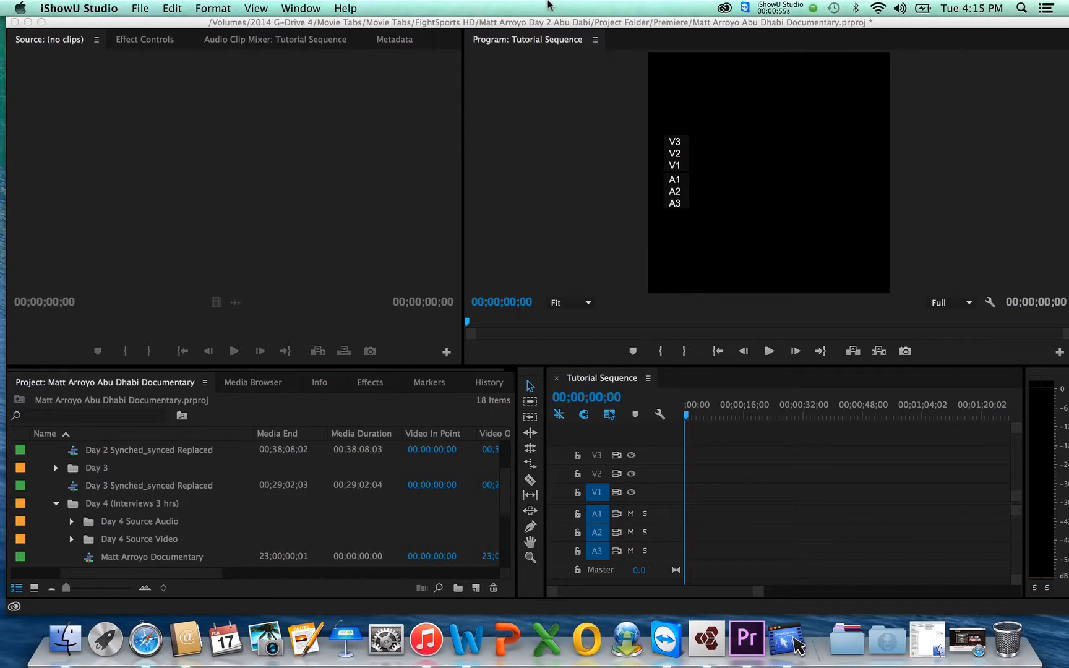
mouse_move(863, 571)
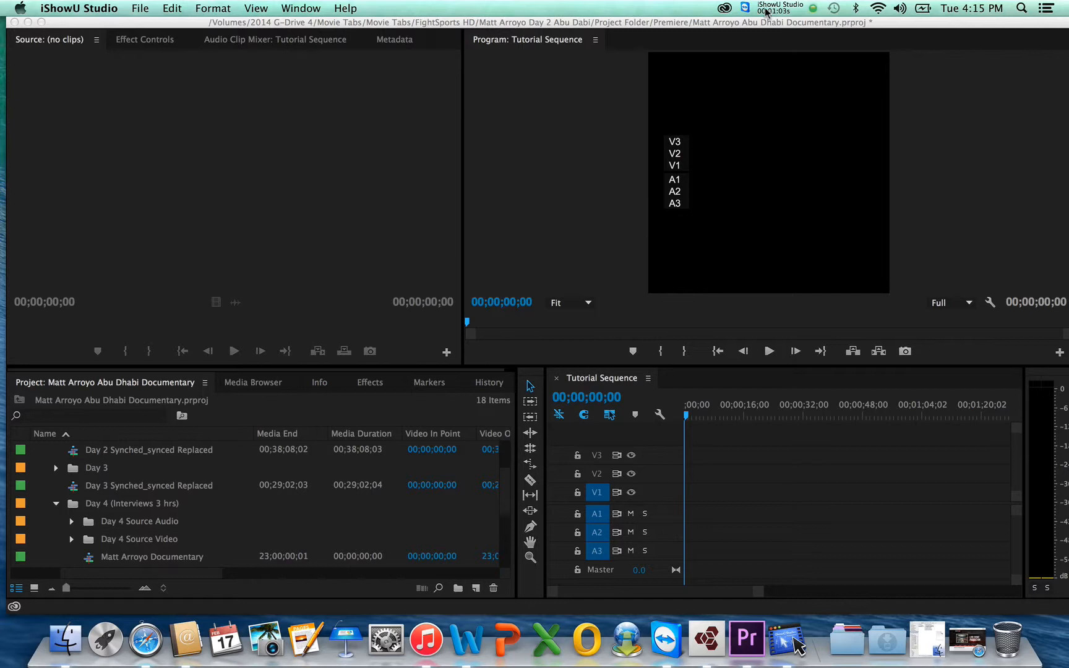
Locate the PluralEyes 3 Connector for Premiere Pro file in Downloads' User Guides and Extras folder.
click(724, 7)
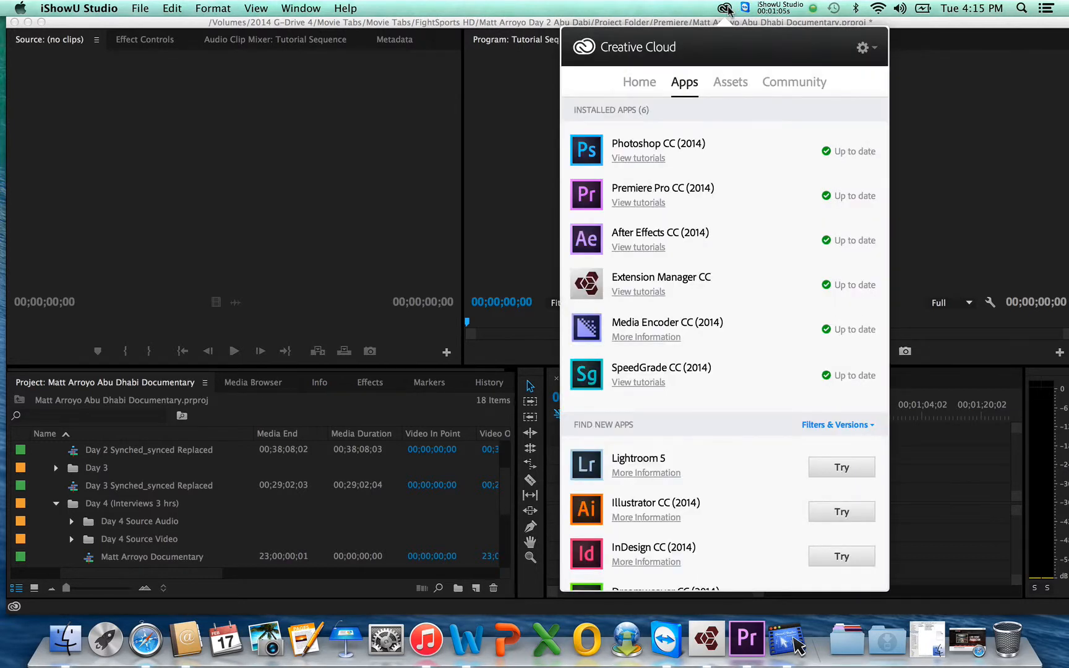
mouse_move(703, 284)
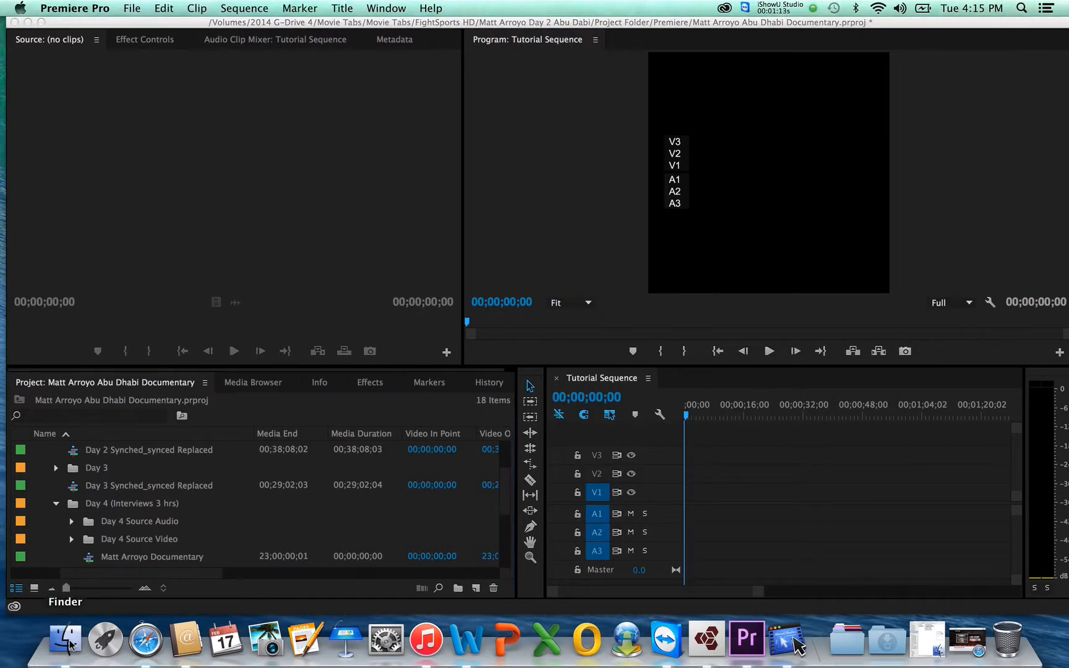
click(85, 639)
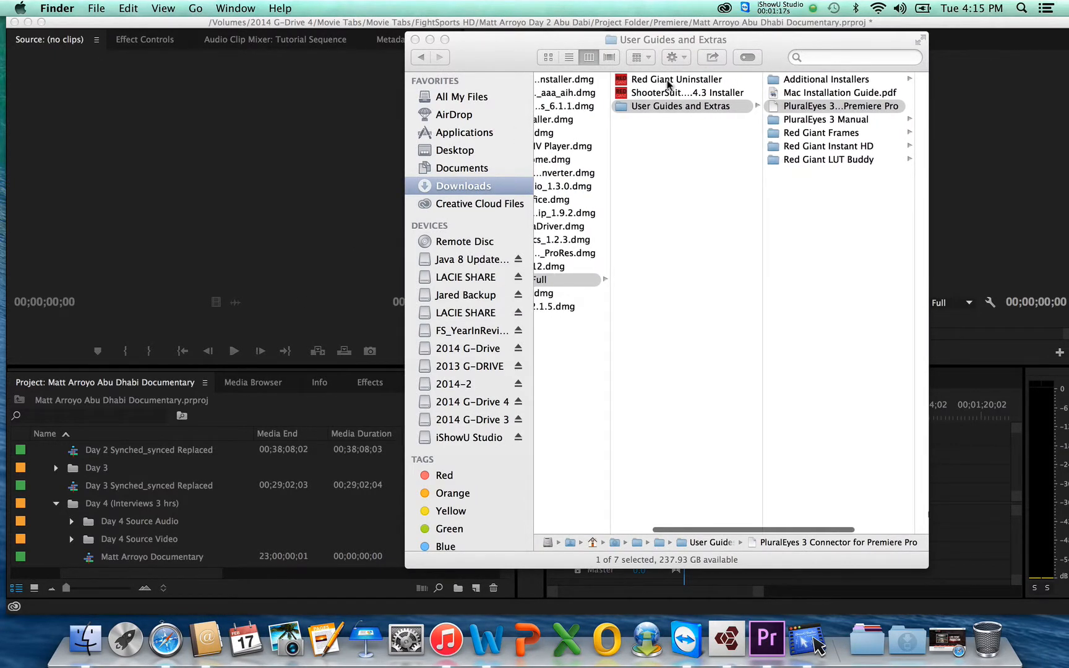
click(681, 105)
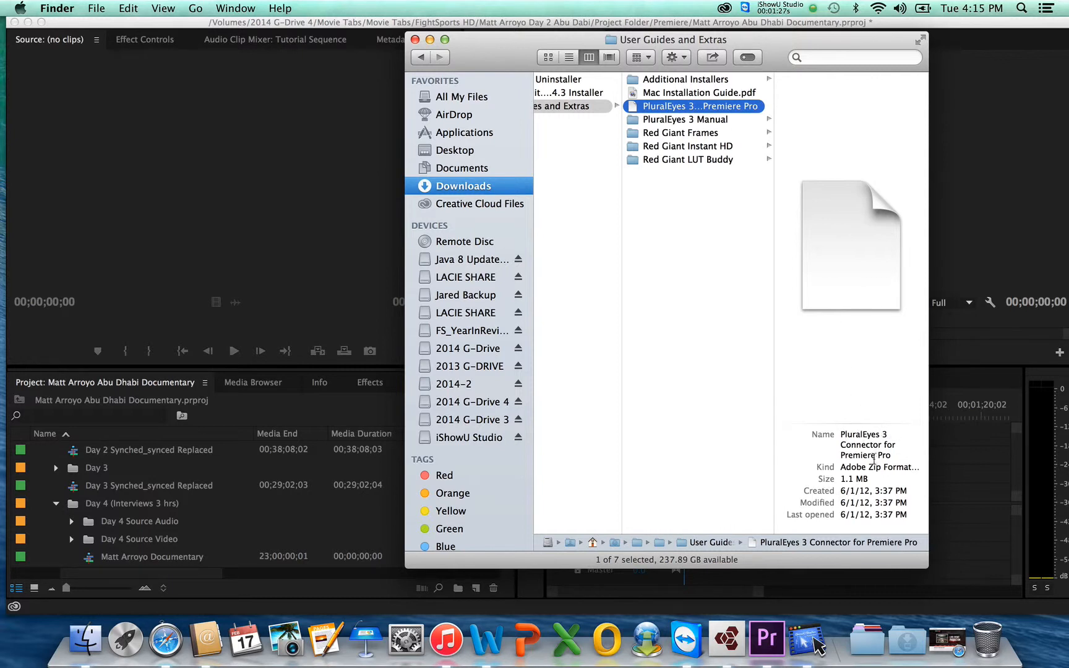
mouse_move(713, 126)
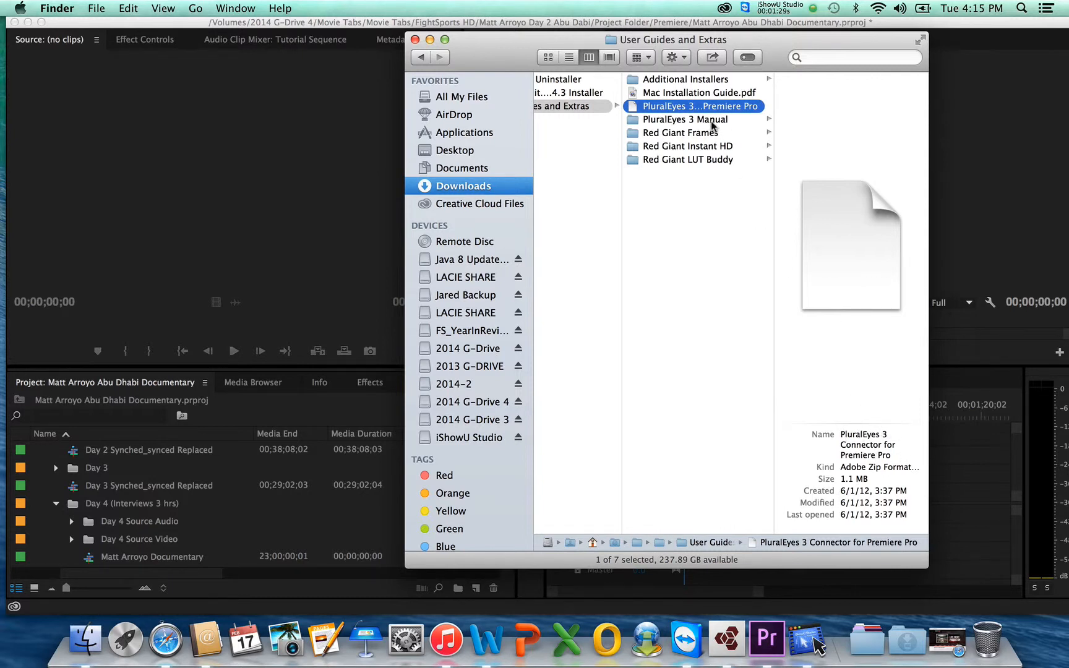
mouse_move(429, 46)
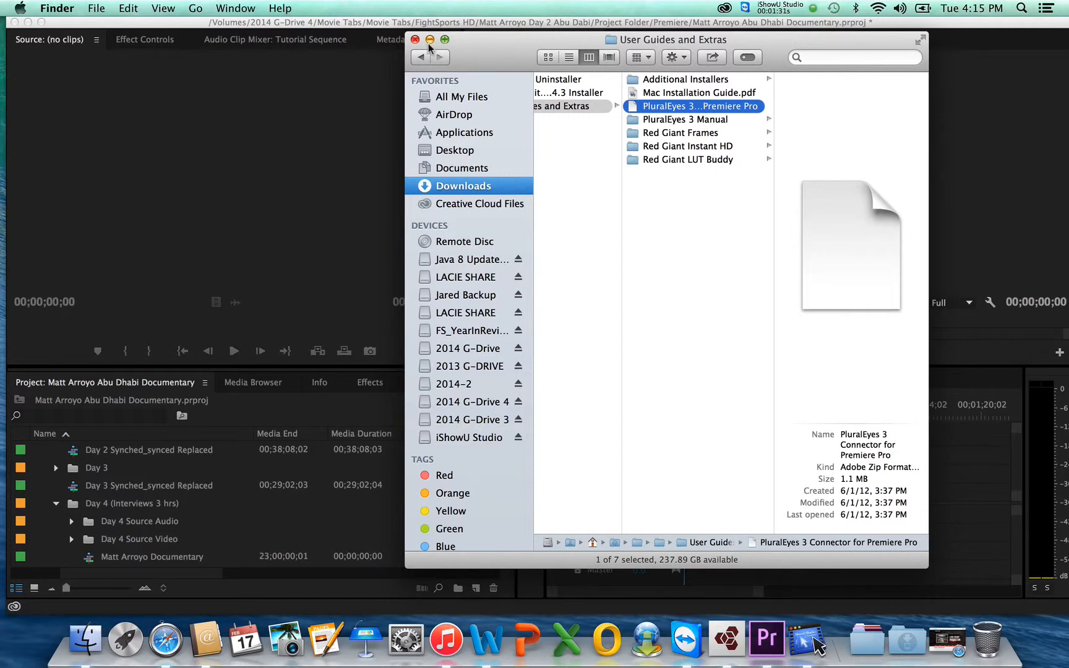
Return to the project and expand the Day 4 Source Video bin to see its clips.
click(414, 40)
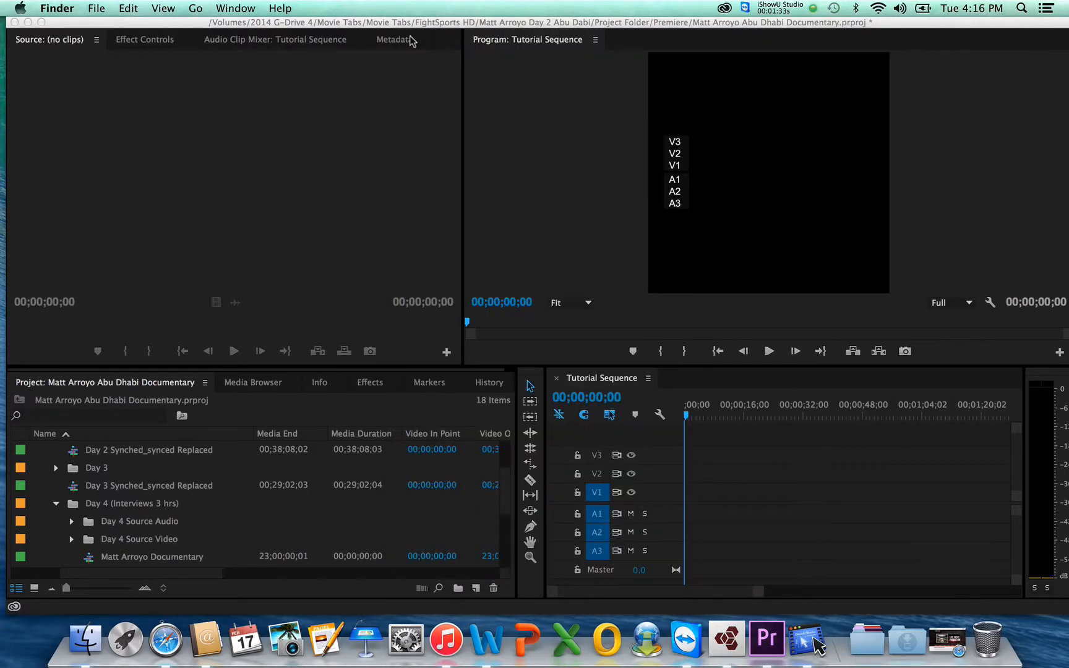
mouse_move(268, 271)
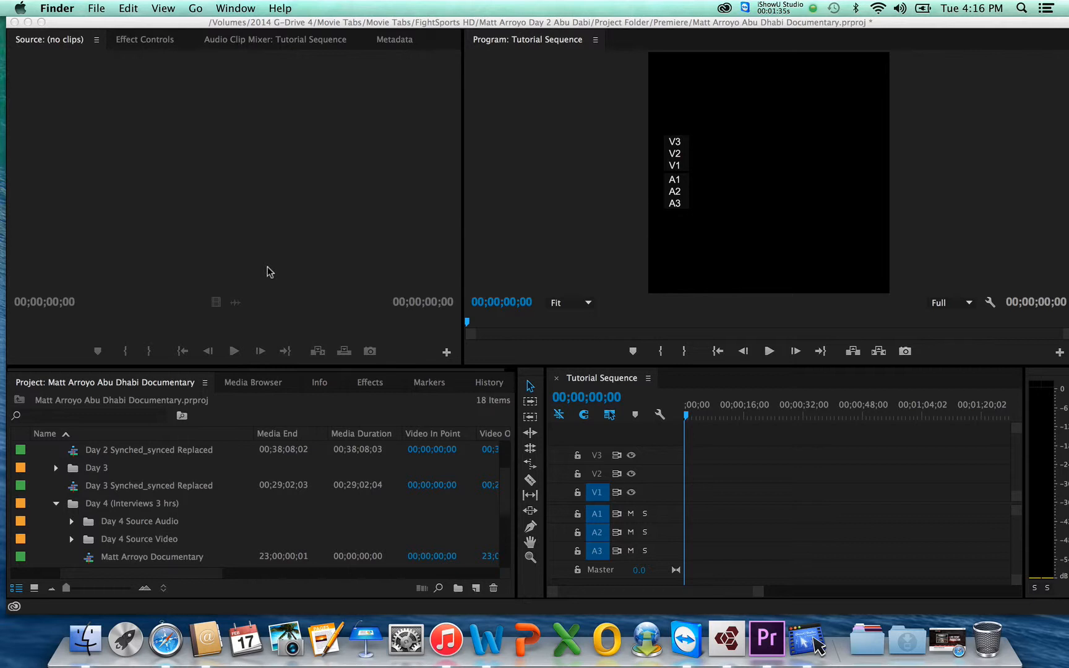
mouse_move(660, 387)
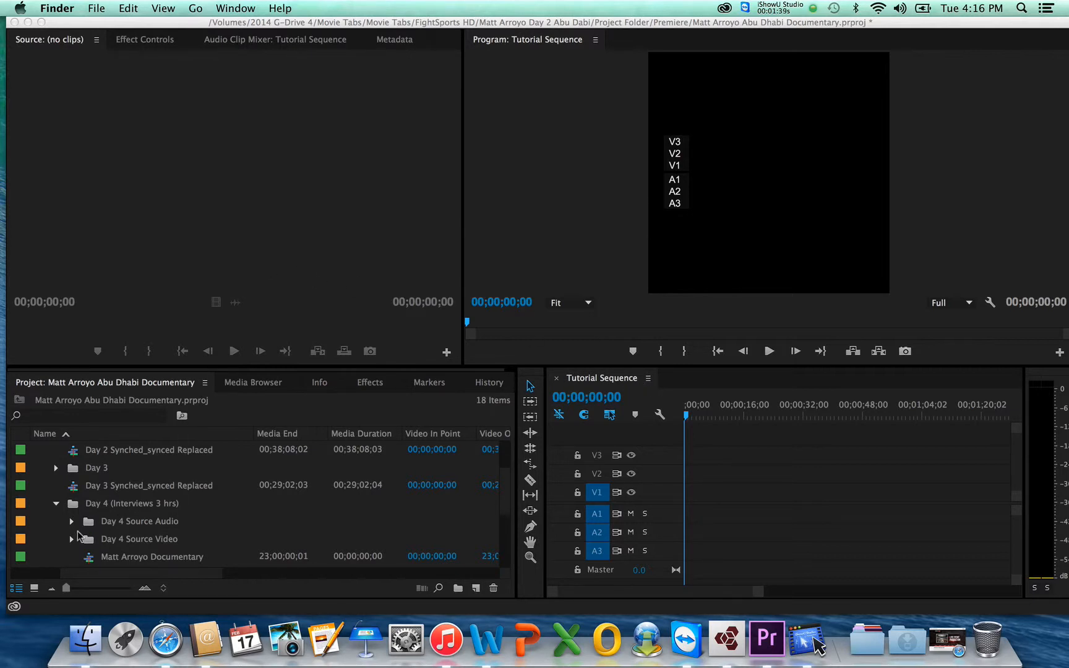
mouse_move(75, 543)
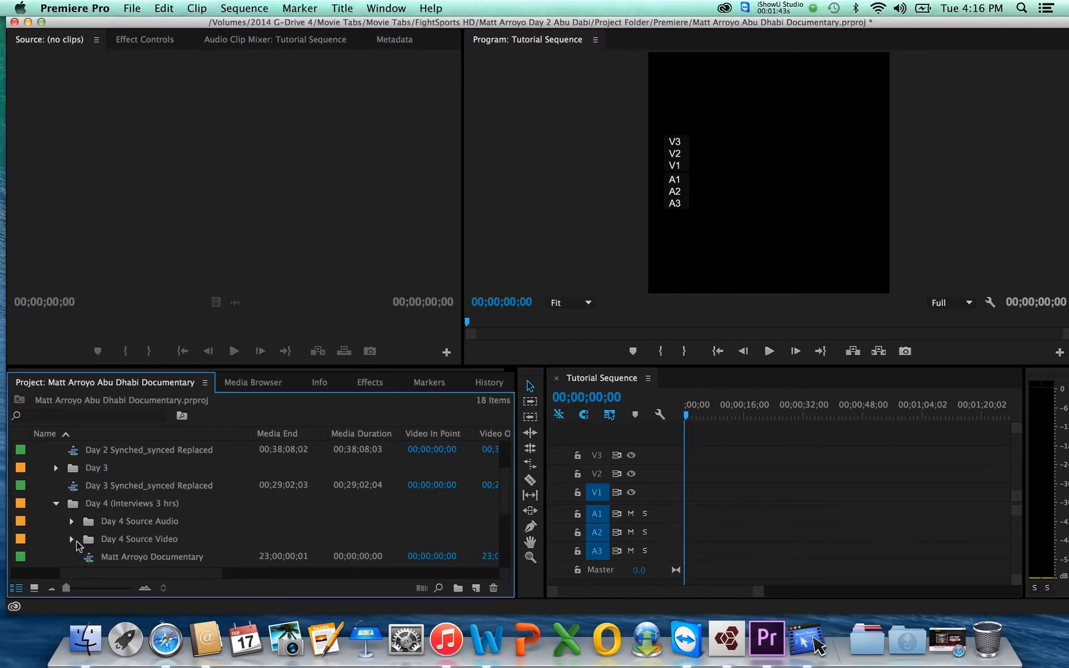
click(72, 538)
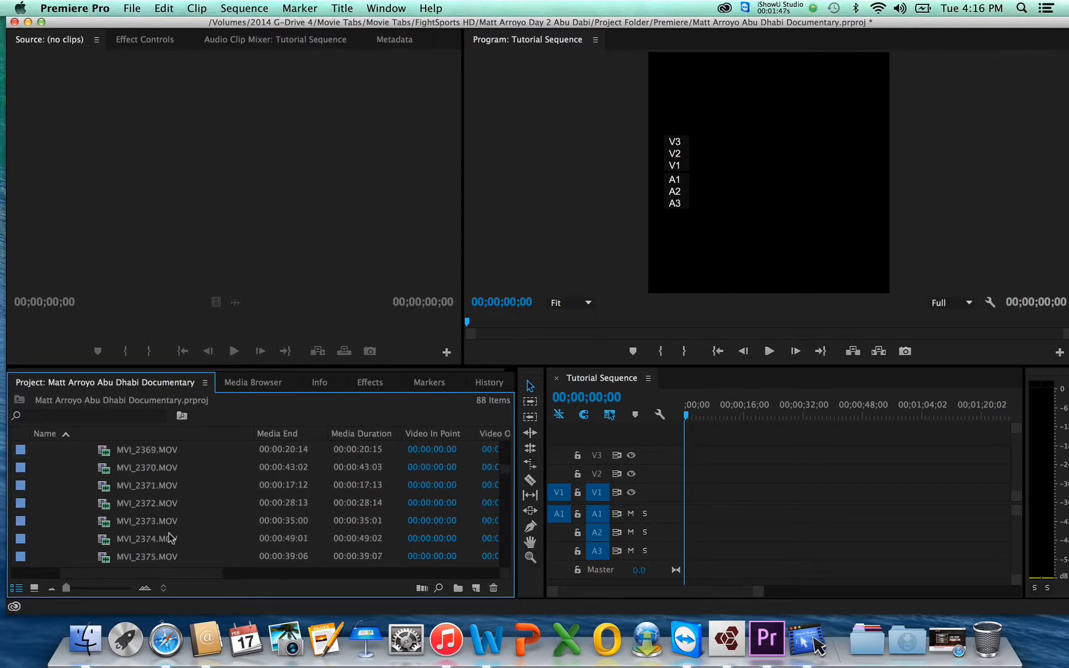
scroll(down, 3)
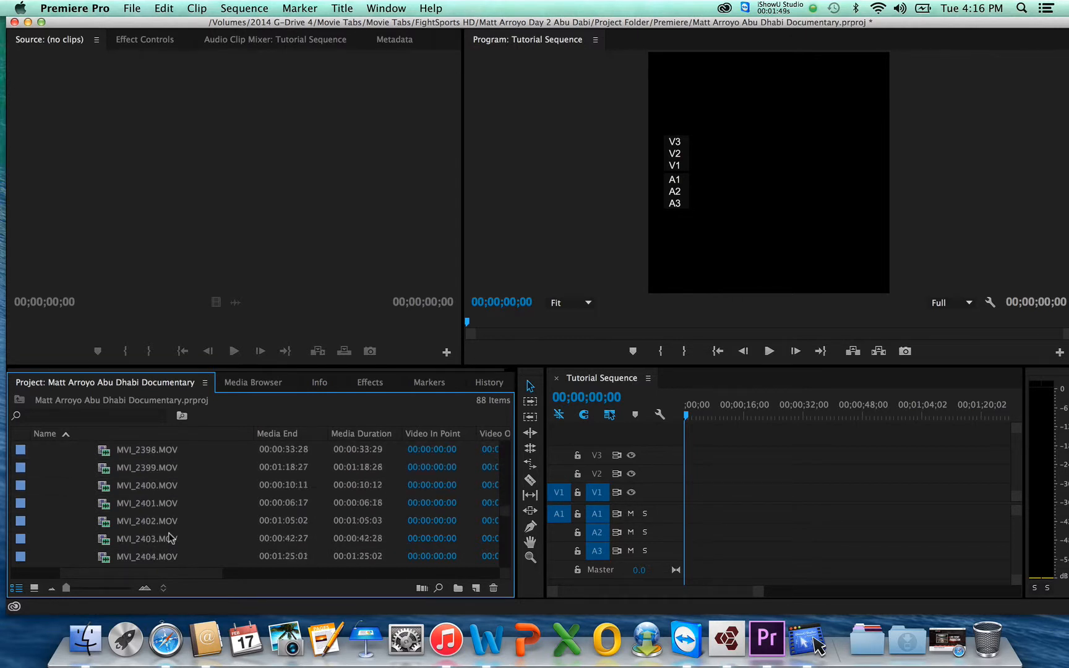
scroll(down, 3)
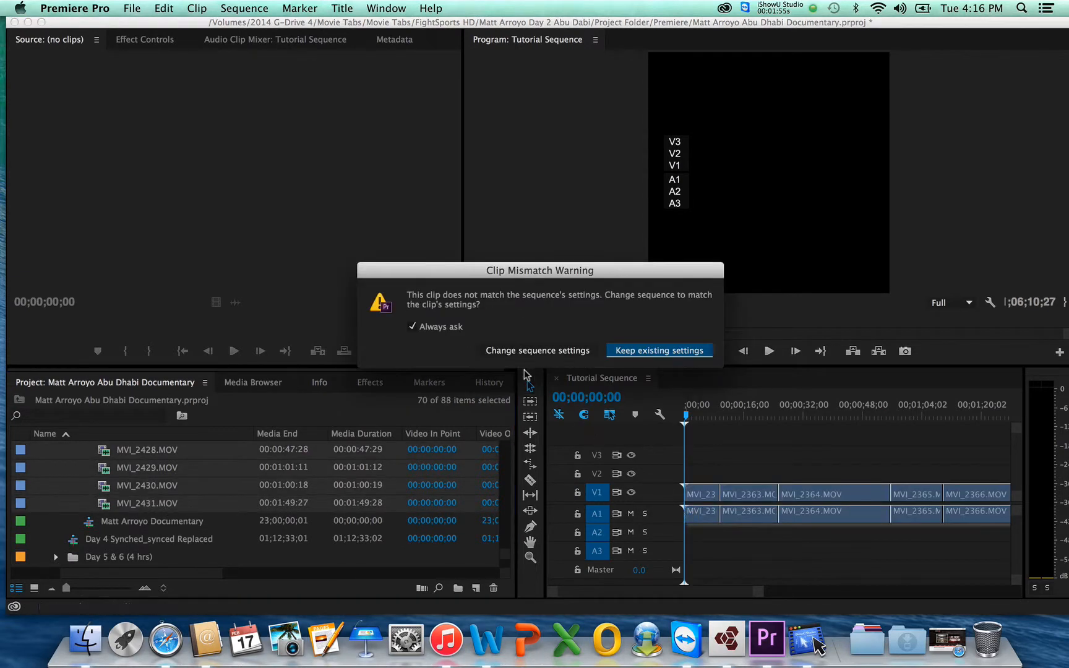
mouse_move(537, 350)
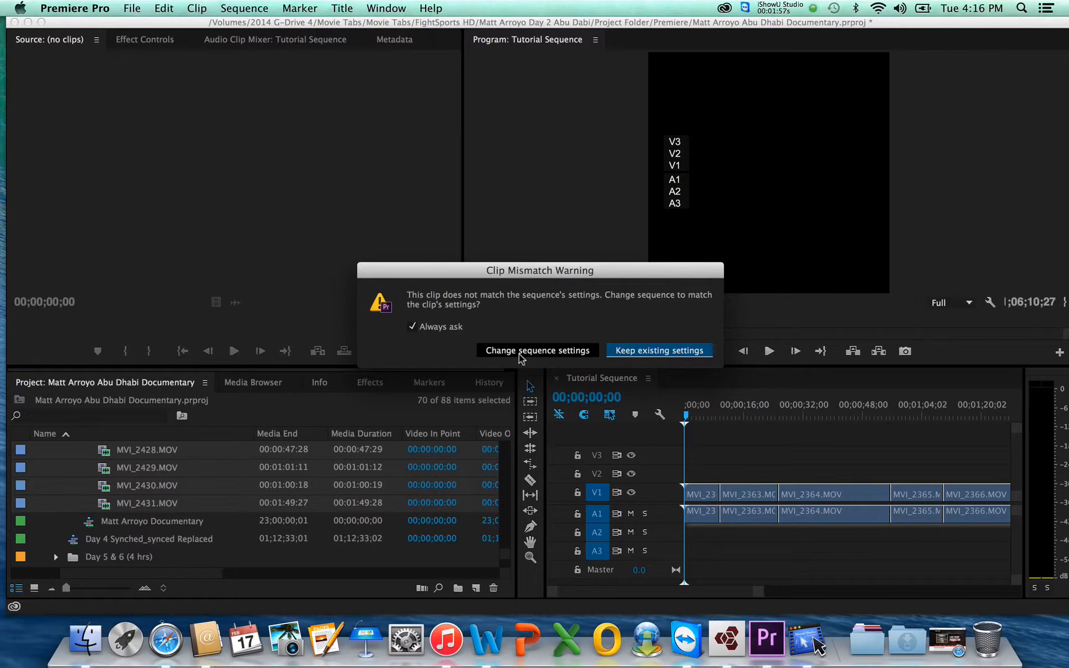
Drop the clips into Tutorial Sequence, changing sequence settings to match them.
click(657, 350)
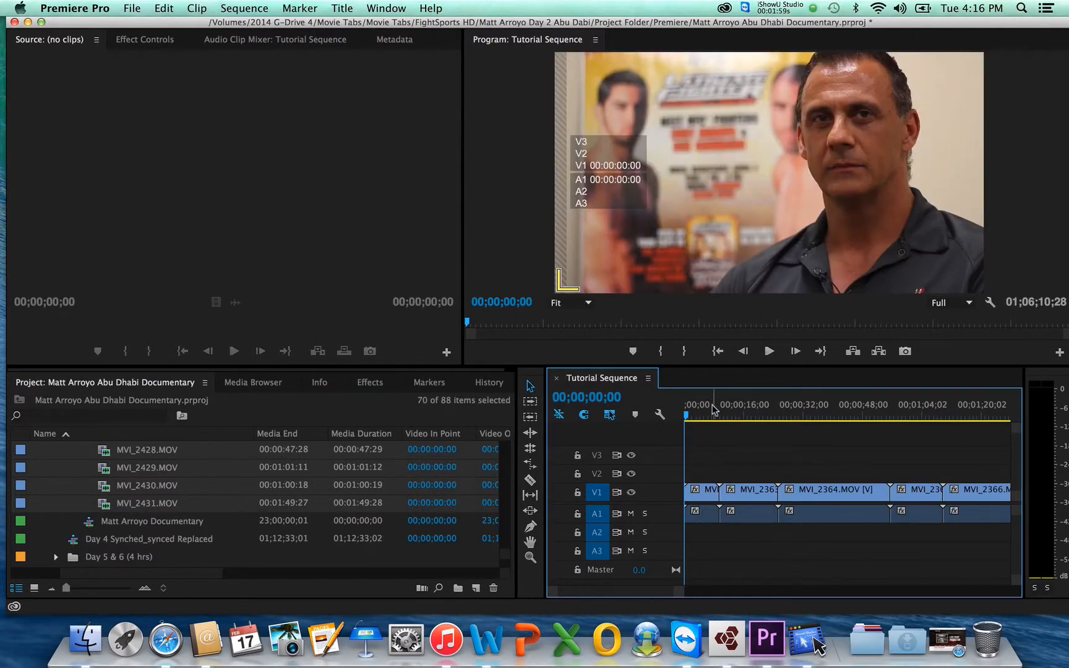
scroll(right, 3)
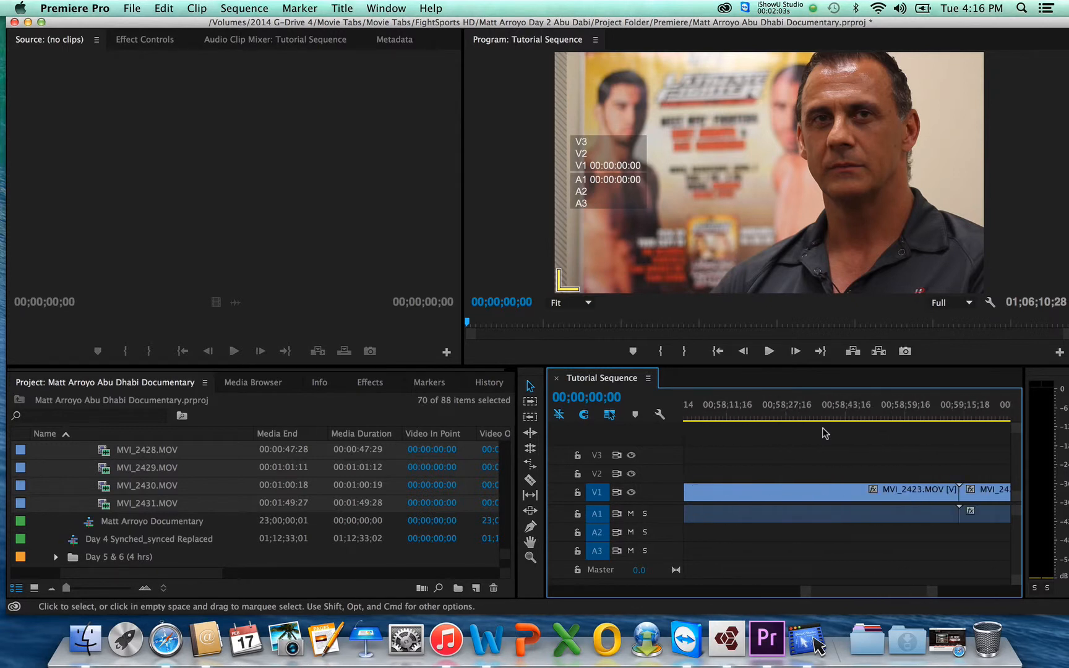
scroll(right, 3)
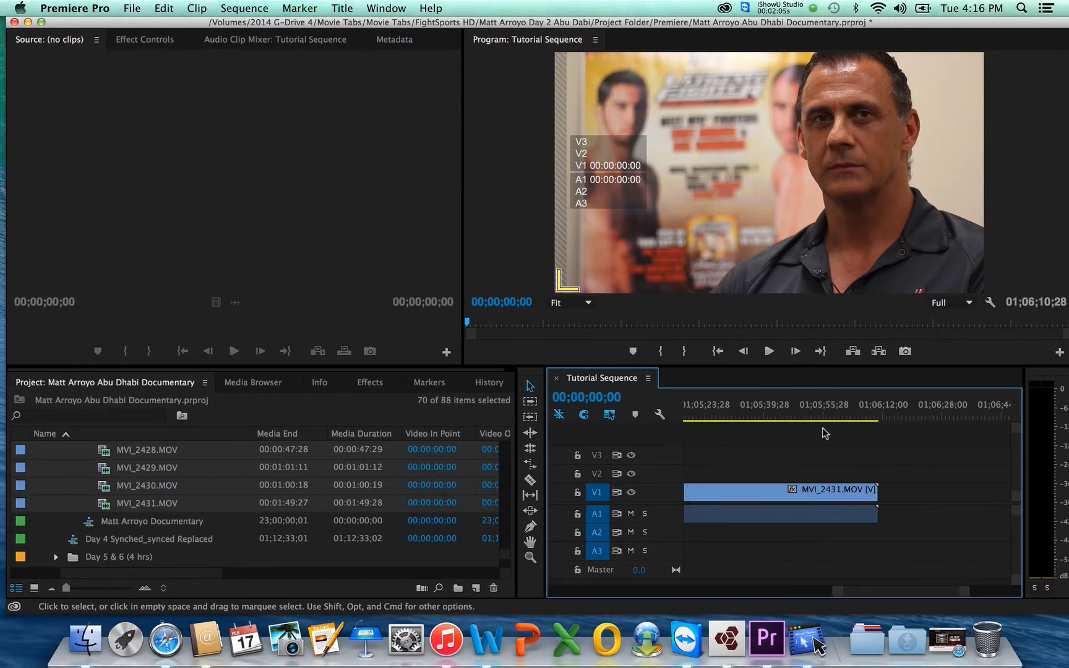
scroll(right, 3)
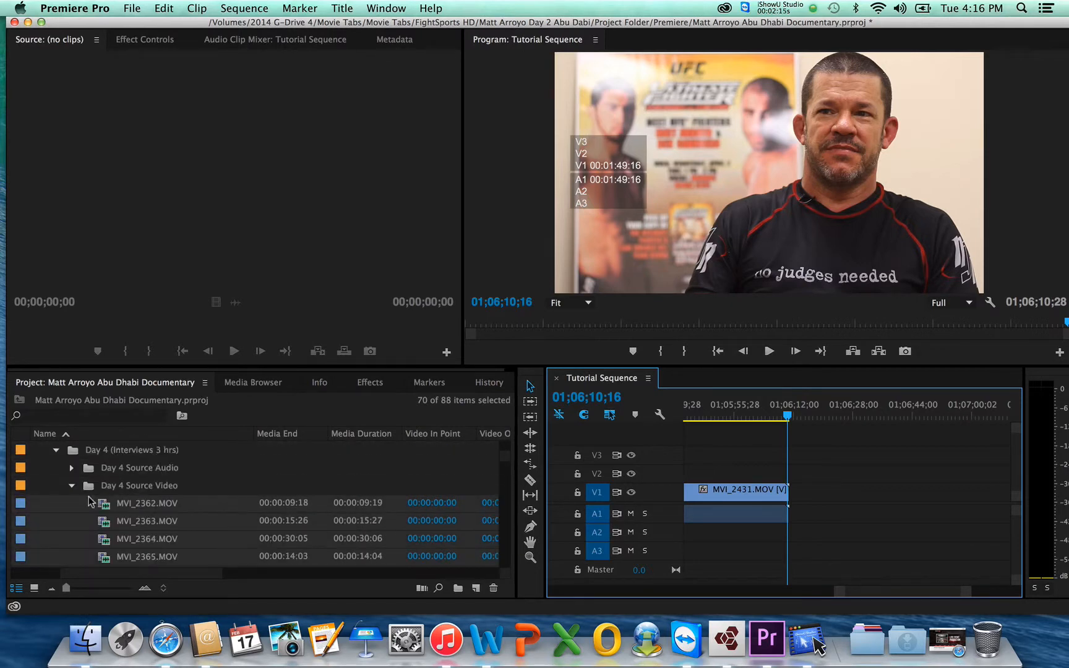
Place the Day 4 MONO audio wav files onto track A2 beneath the interview video.
click(71, 468)
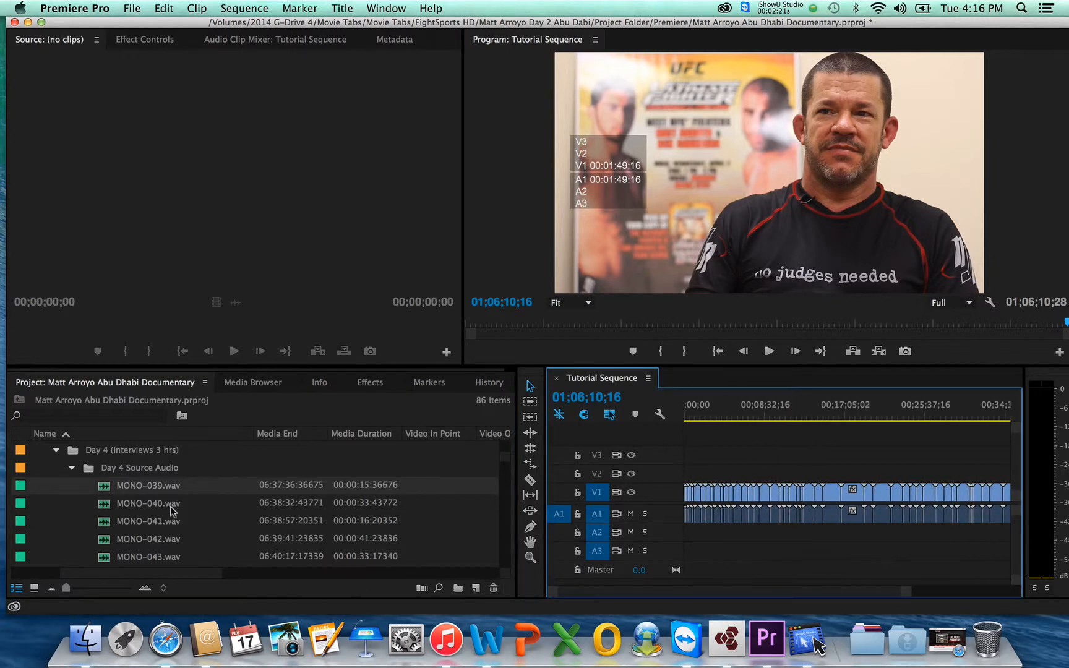
scroll(down, 3)
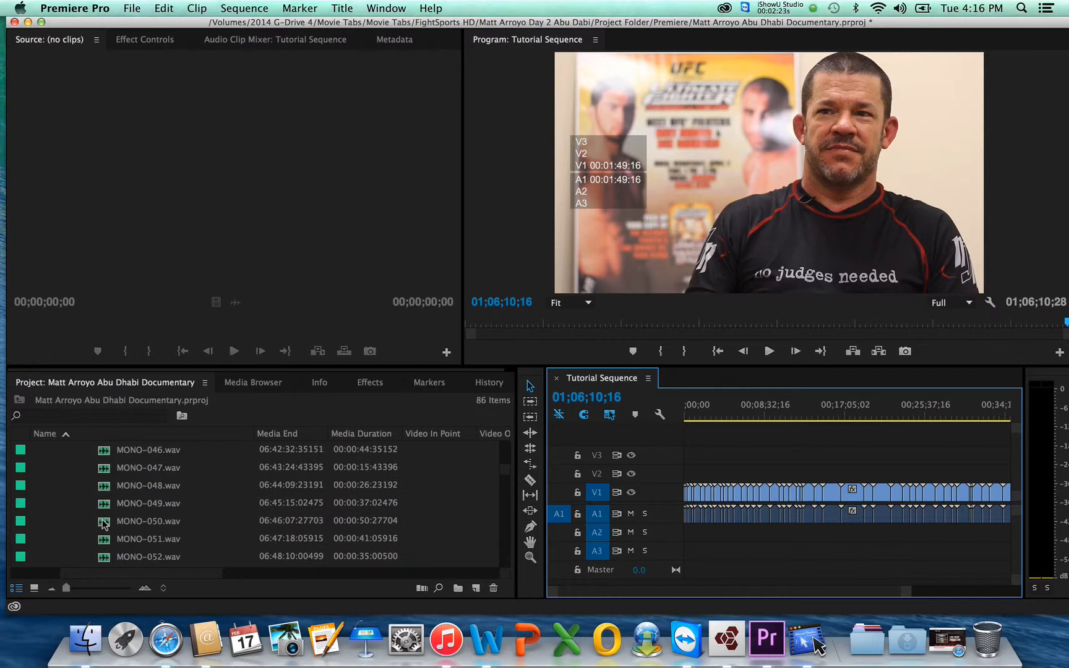
scroll(down, 3)
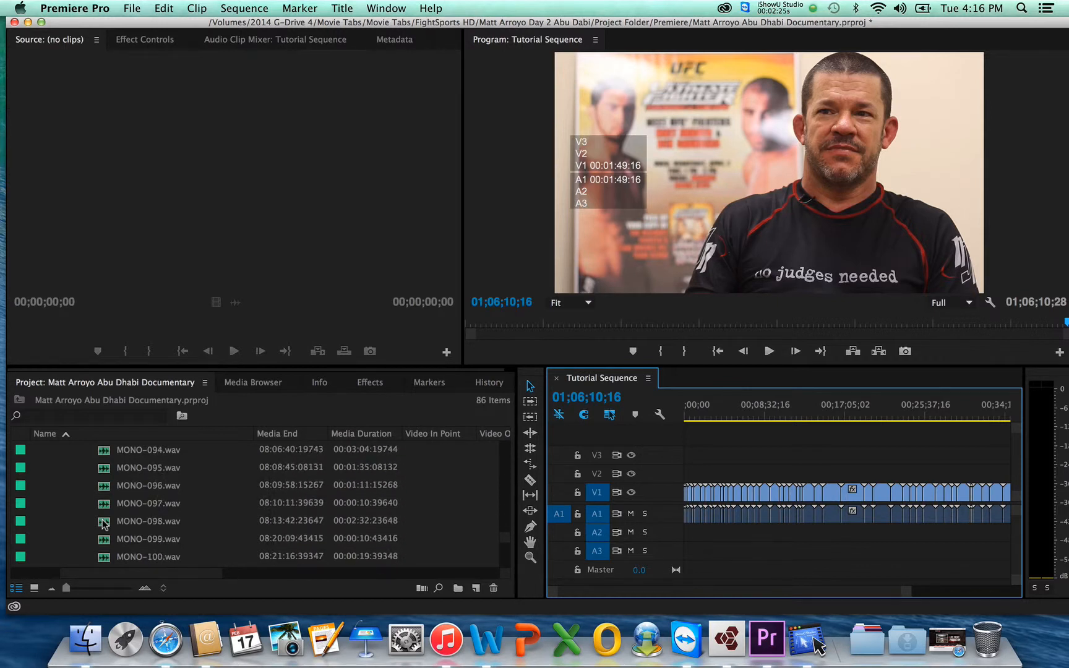
scroll(down, 3)
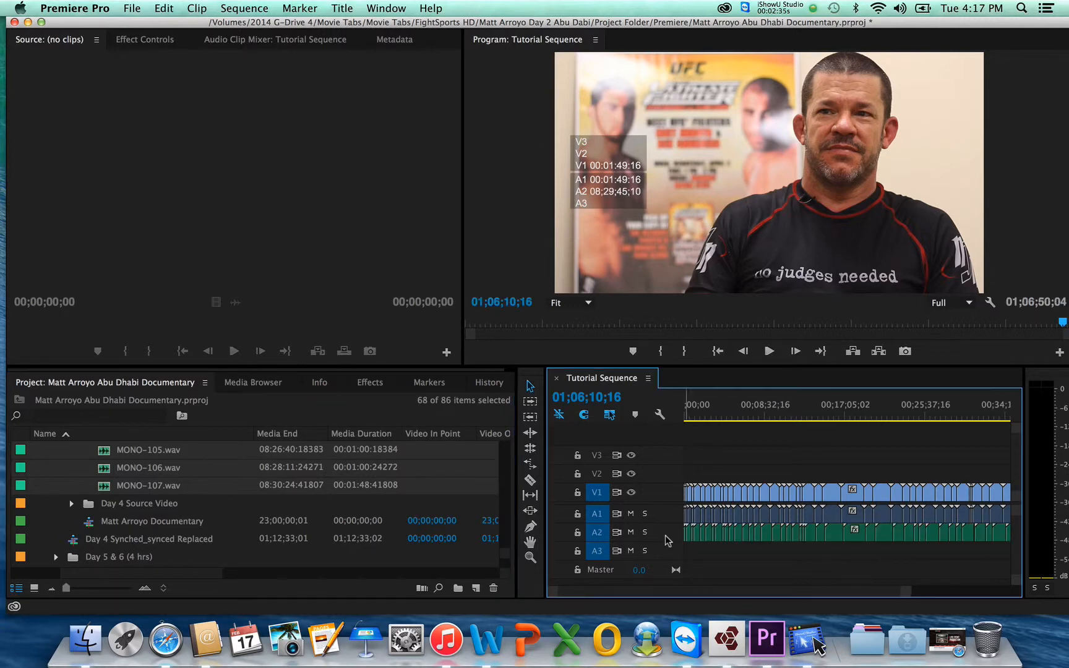
Preview interviews at about eight and fourteen minutes to check the audio.
click(761, 416)
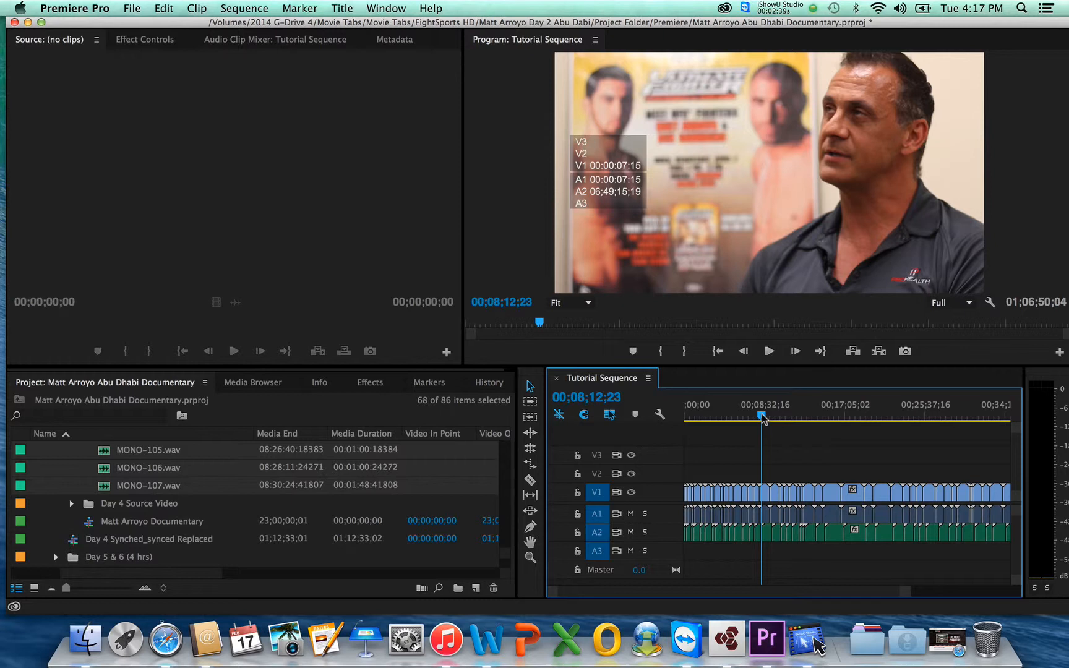
click(768, 350)
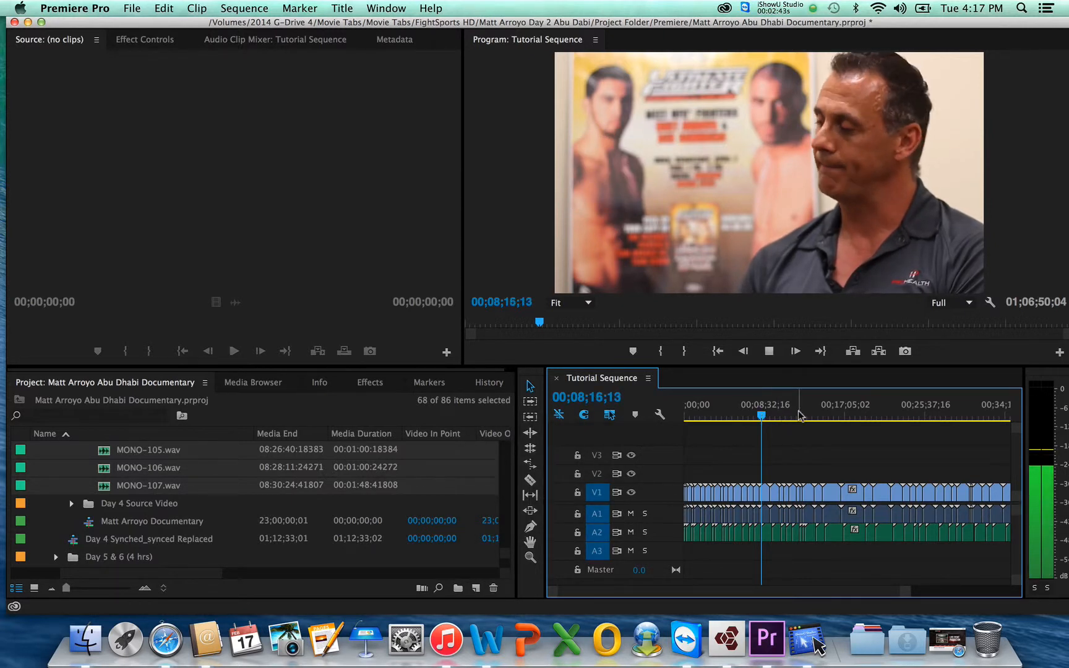
click(822, 413)
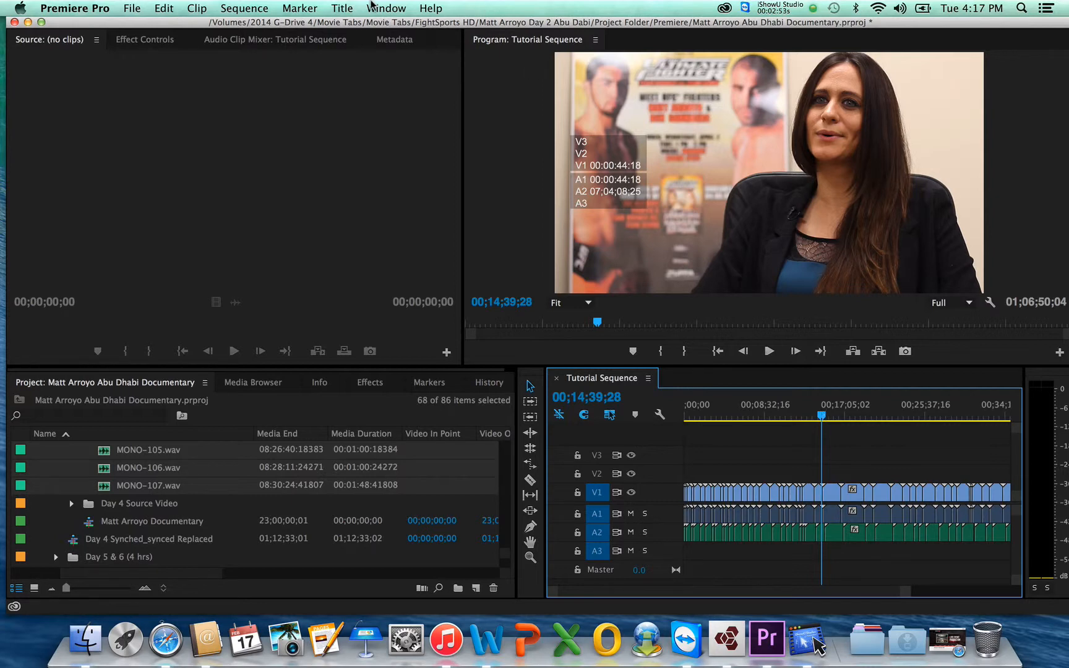
Launch PluralEyes 3 via Window > Extensions, saving the project and dismissing the Translation Report.
click(385, 8)
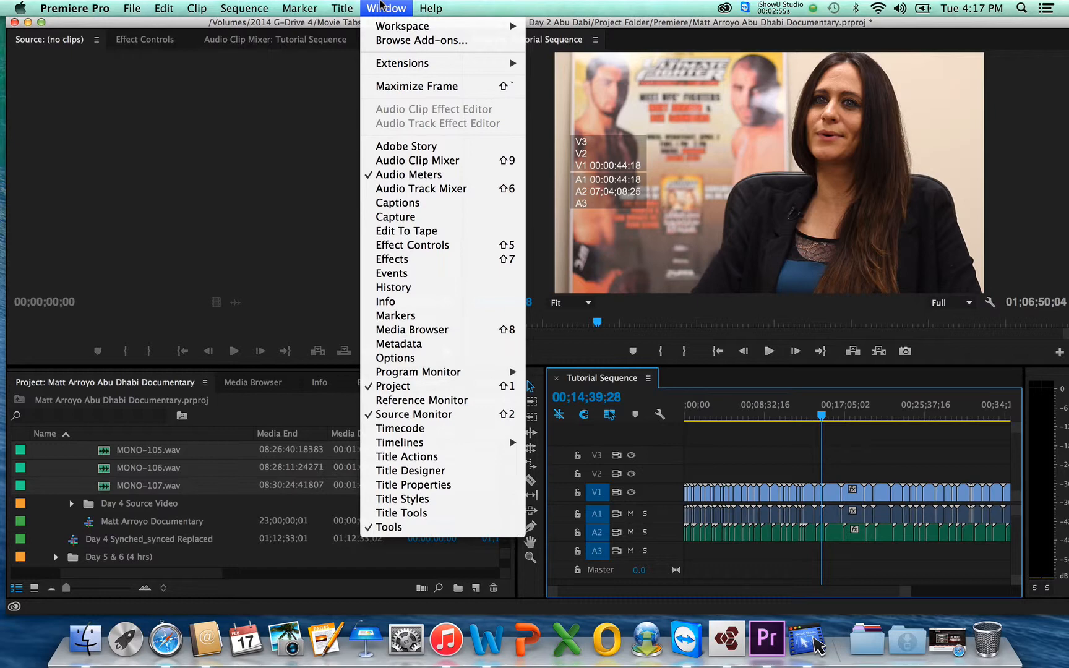
mouse_move(402, 63)
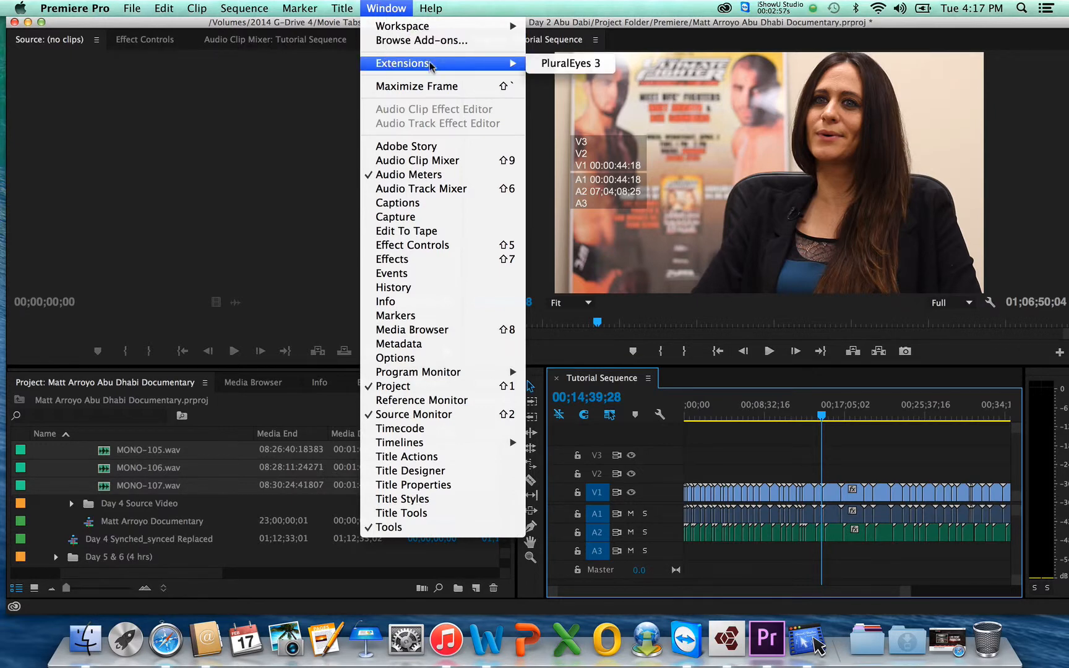
click(569, 63)
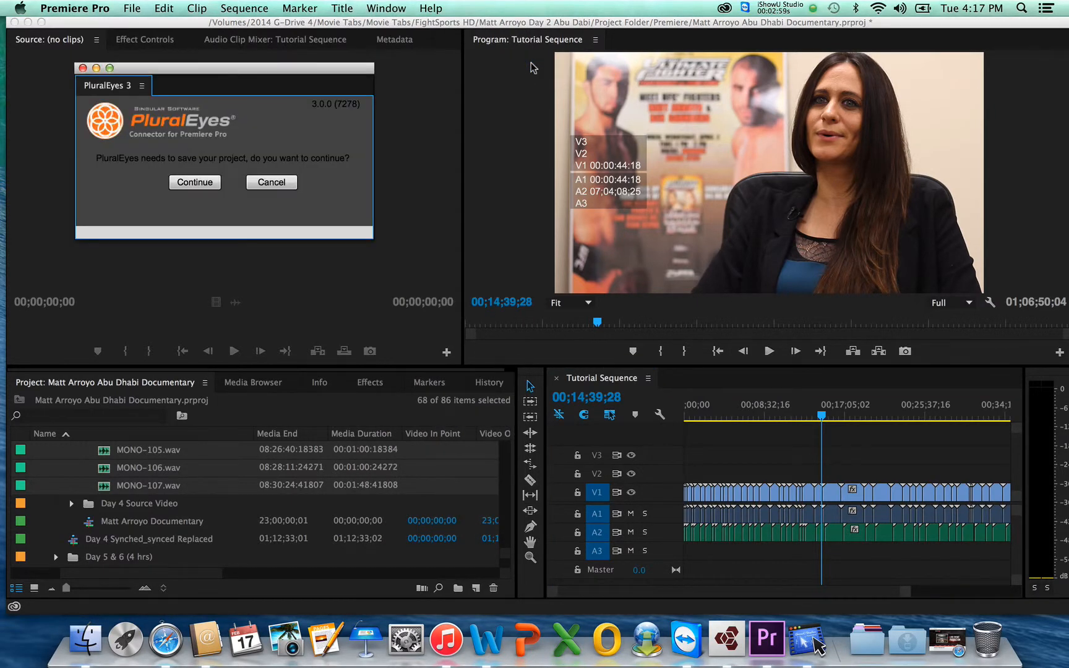
click(194, 182)
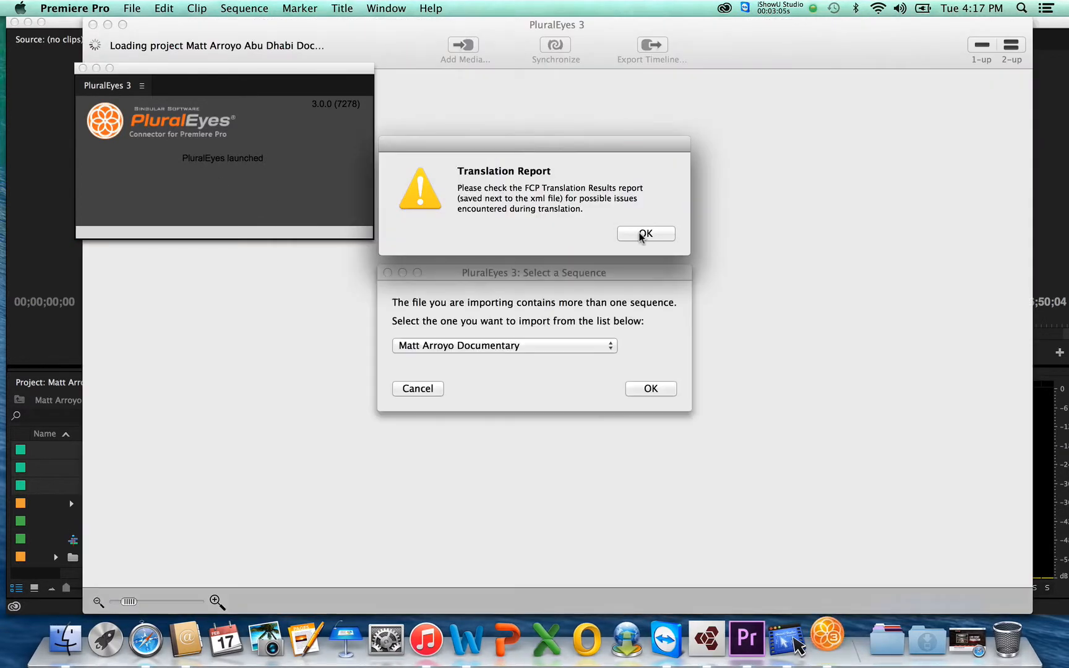
click(645, 233)
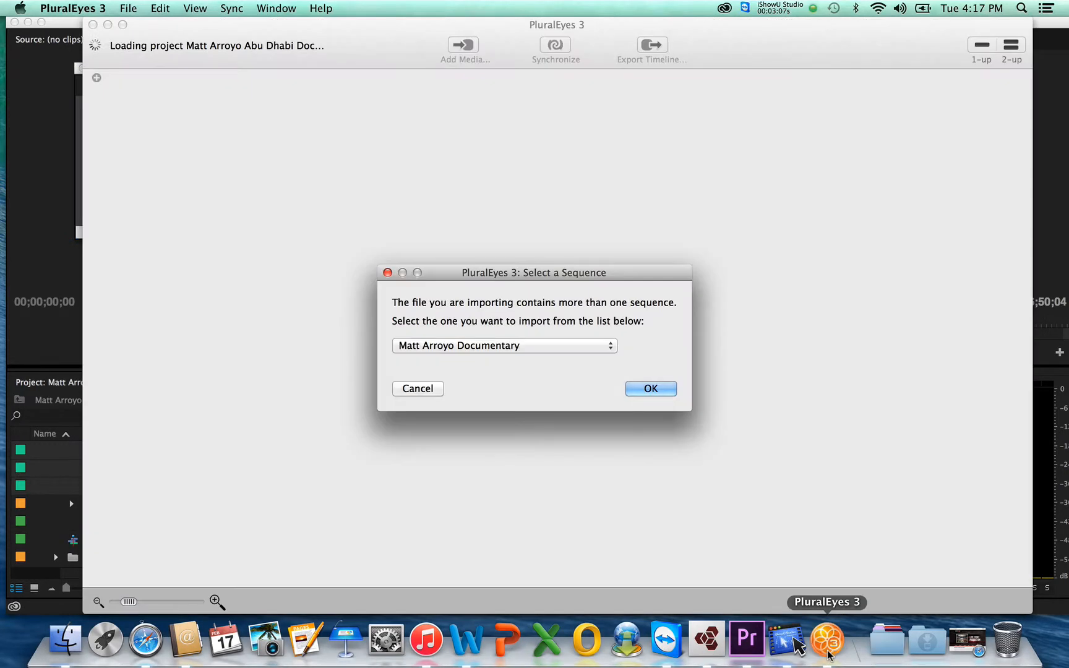
mouse_move(449, 280)
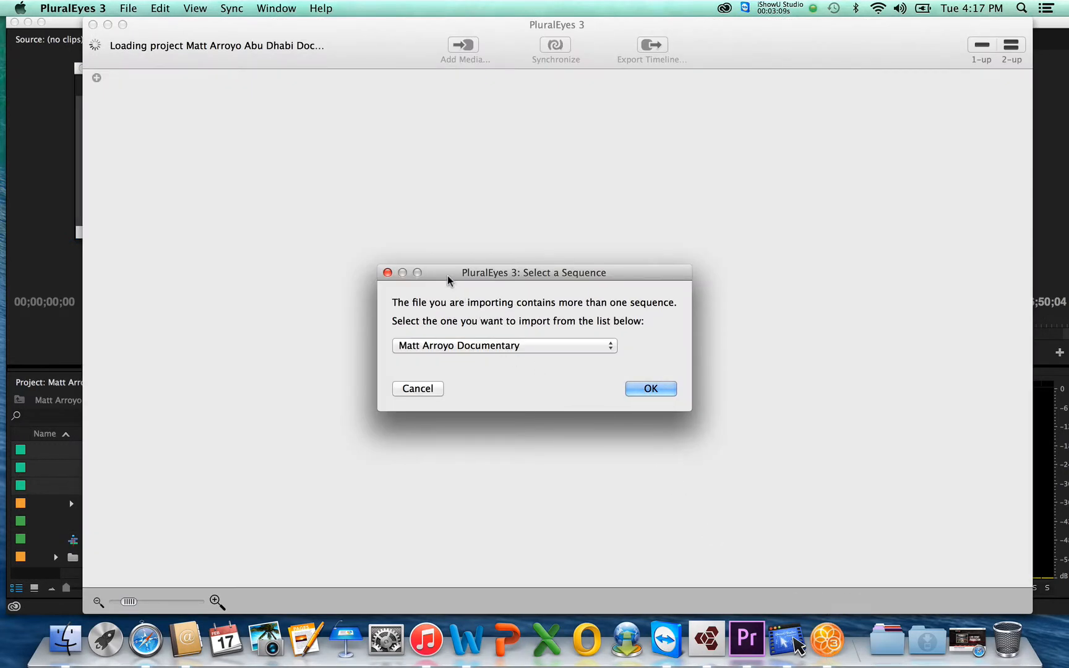
mouse_move(501, 352)
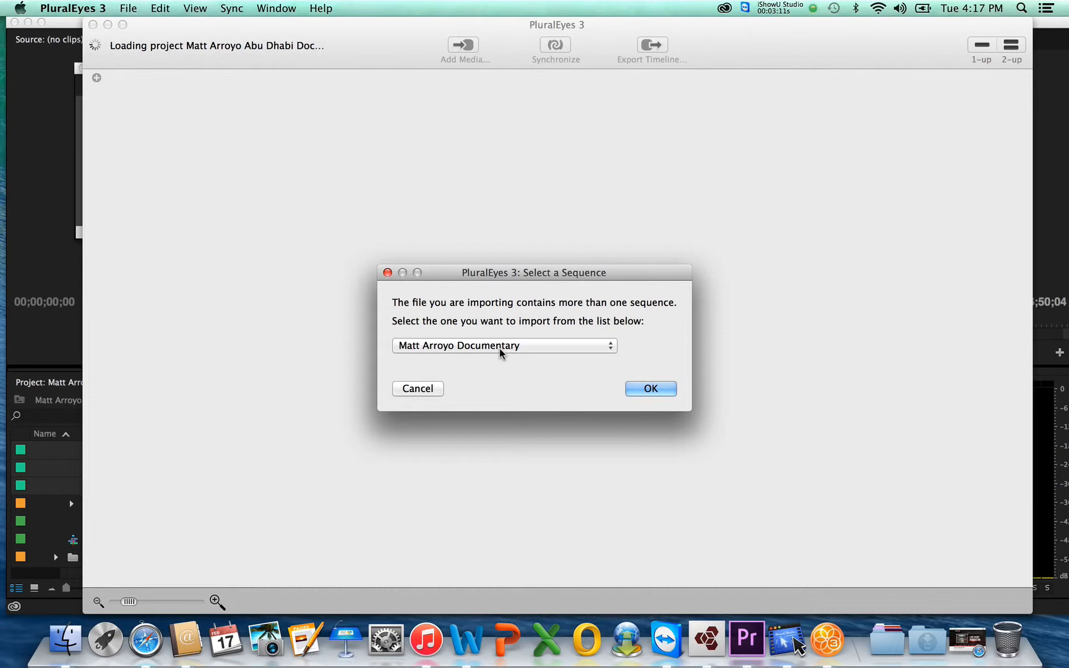
Choose Tutorial Sequence in the Select a Sequence dialog and confirm the import.
click(503, 346)
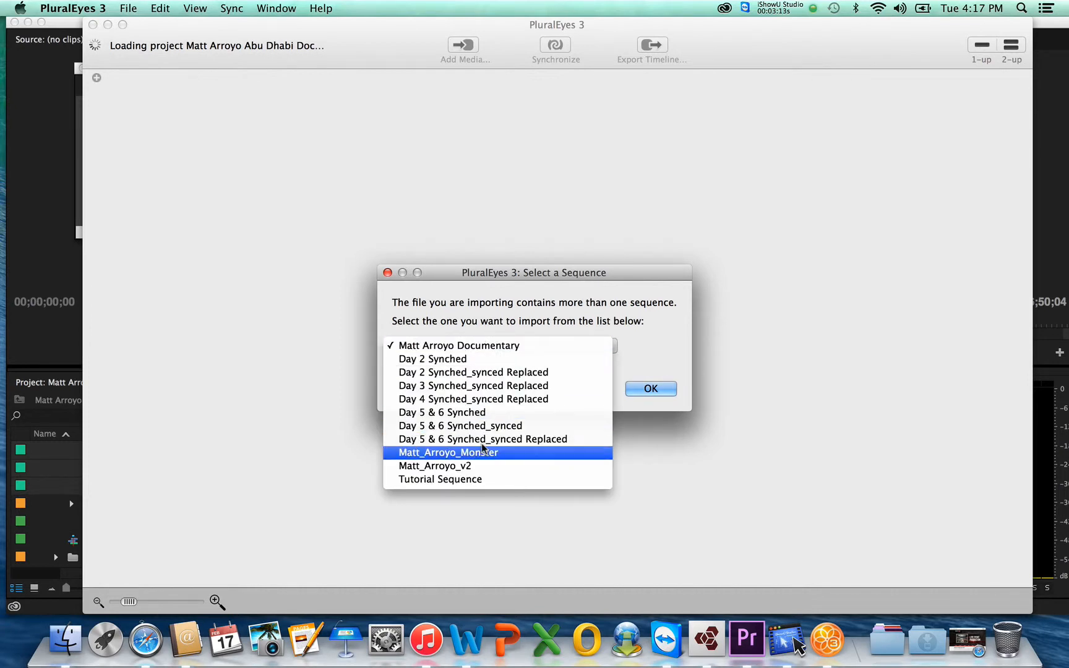
click(440, 479)
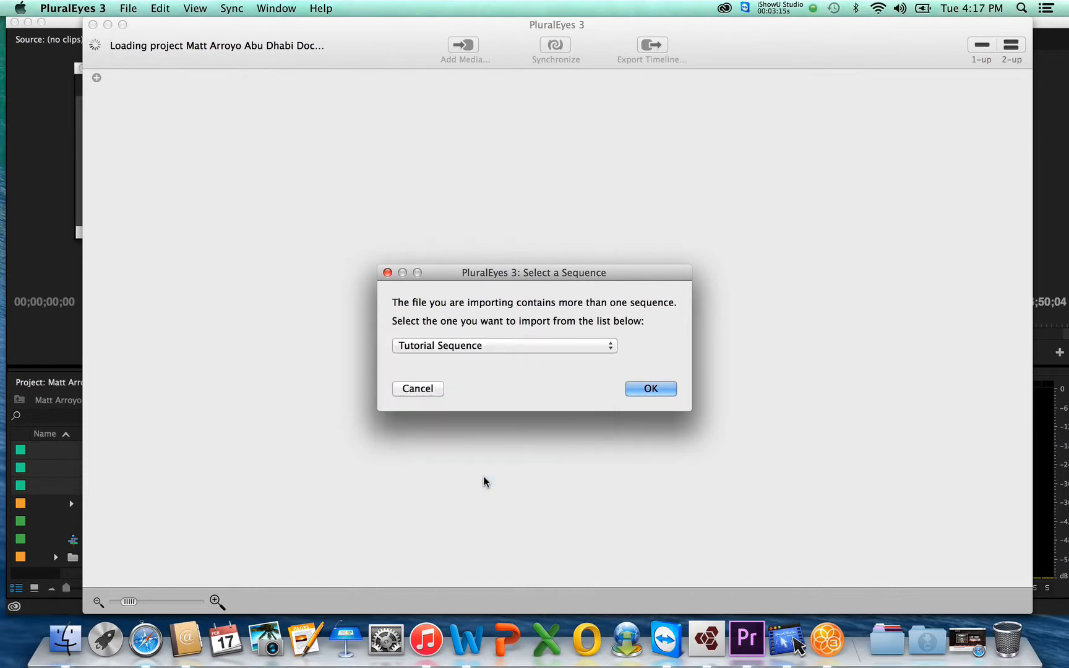
click(649, 388)
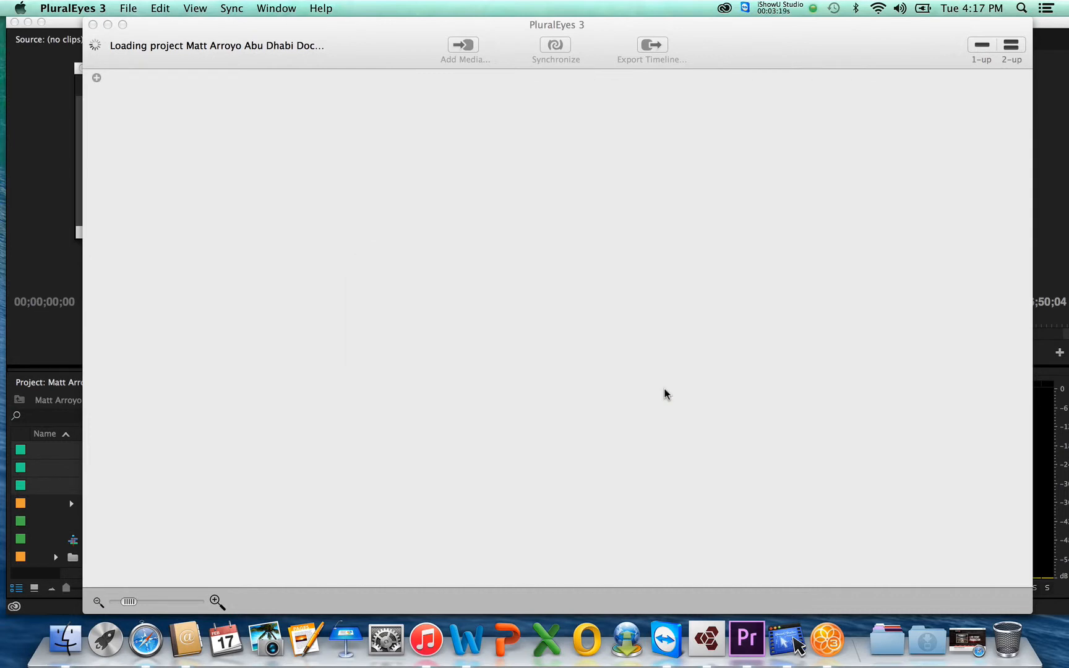
mouse_move(458, 170)
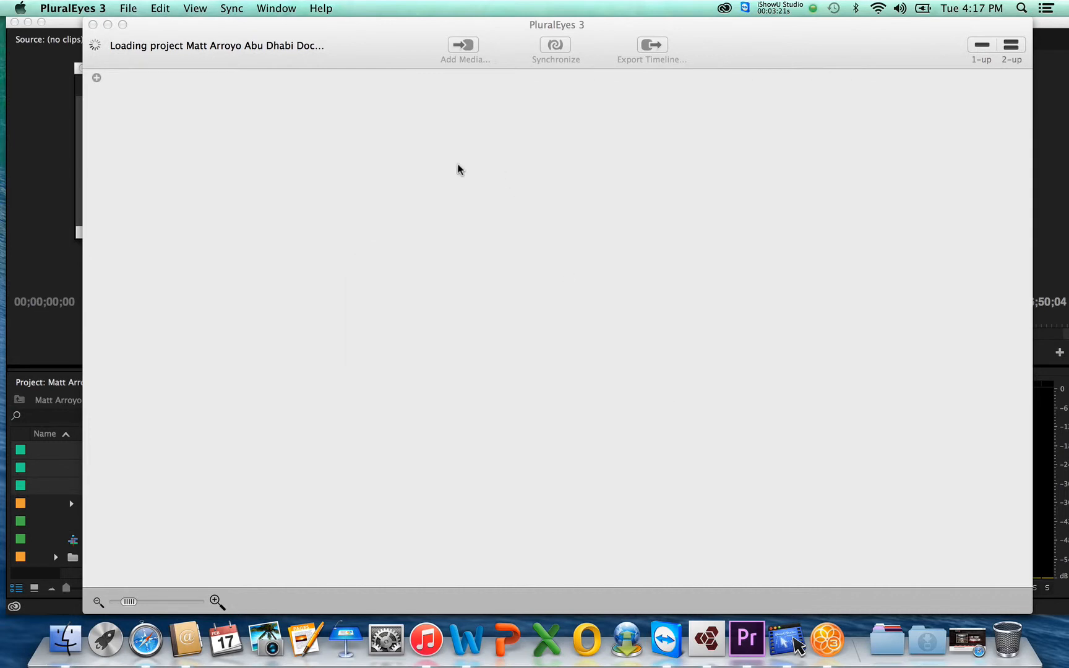
mouse_move(328, 46)
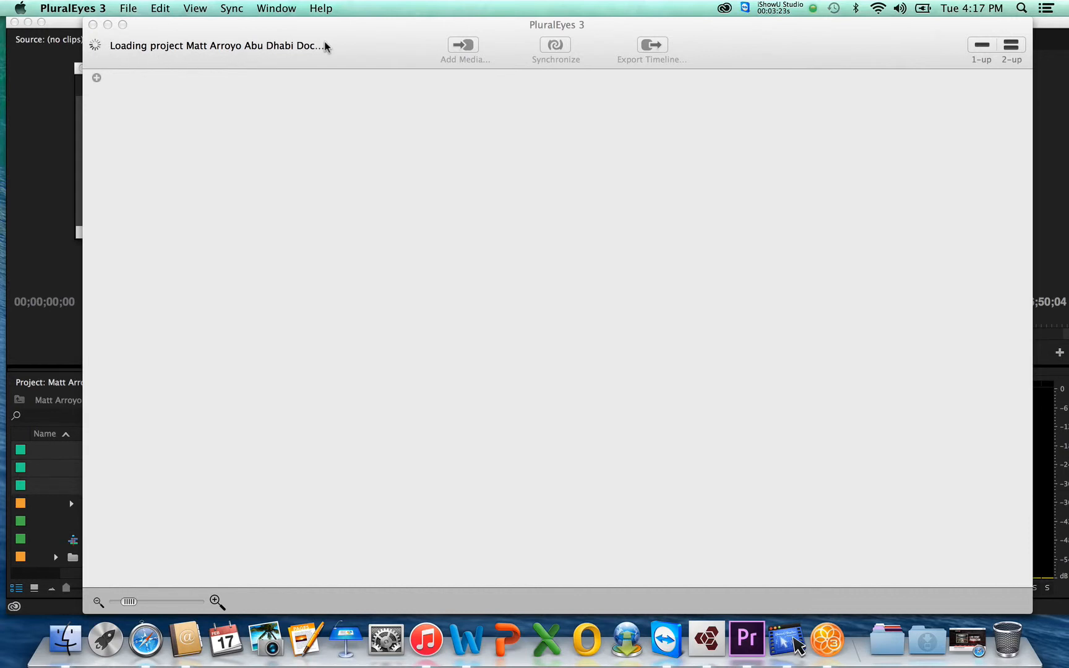
mouse_move(457, 392)
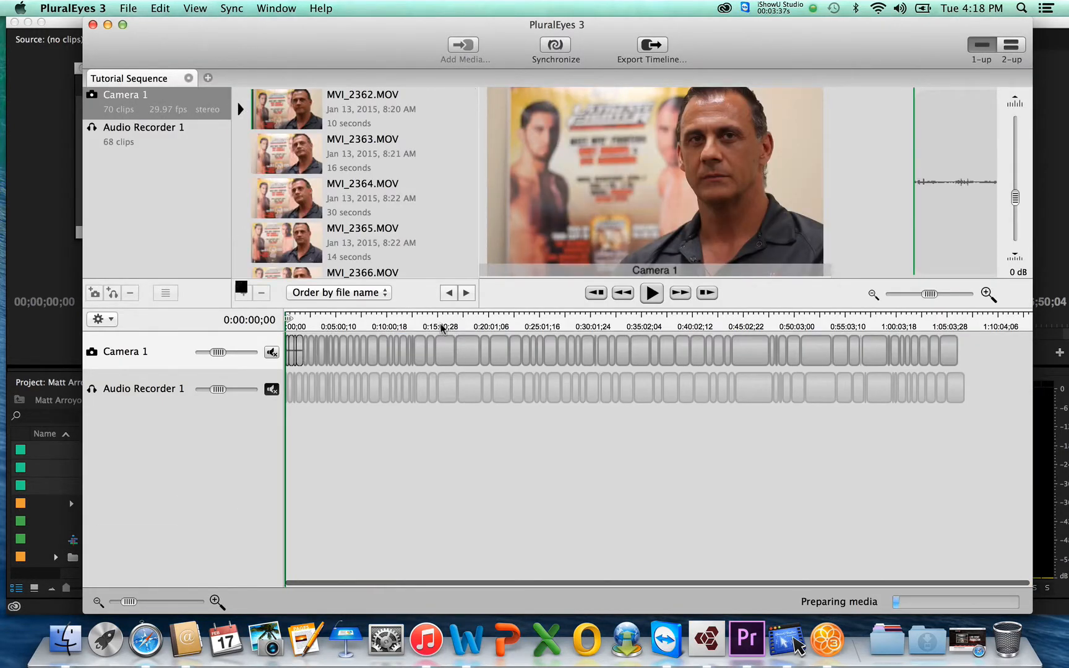
mouse_move(334, 339)
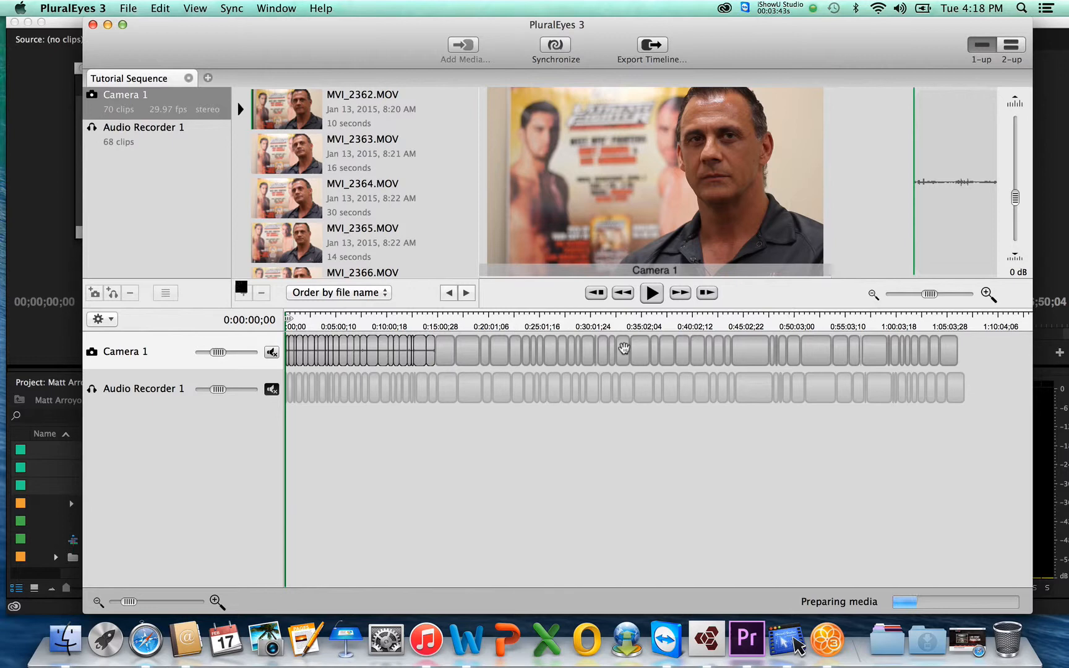
mouse_move(623, 352)
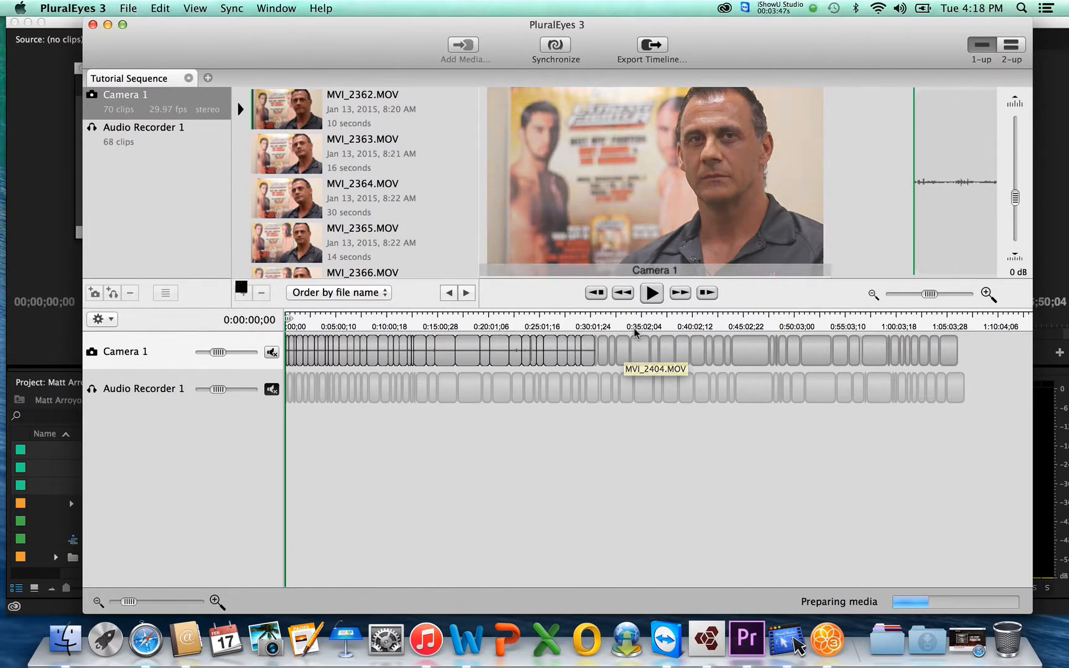
click(546, 325)
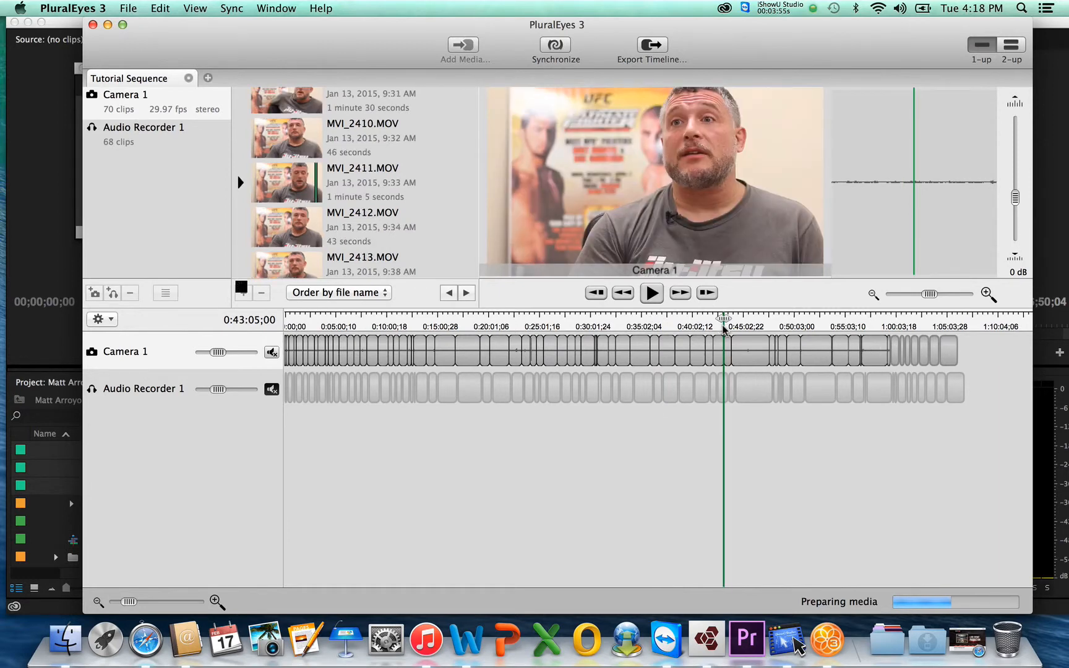
mouse_move(858, 577)
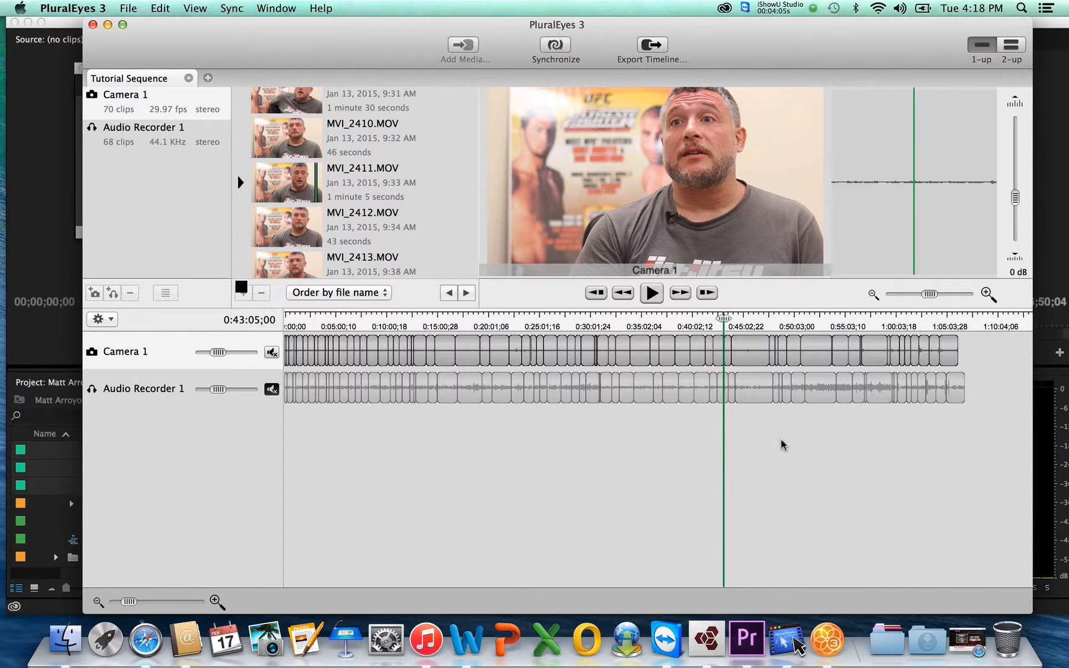
click(649, 292)
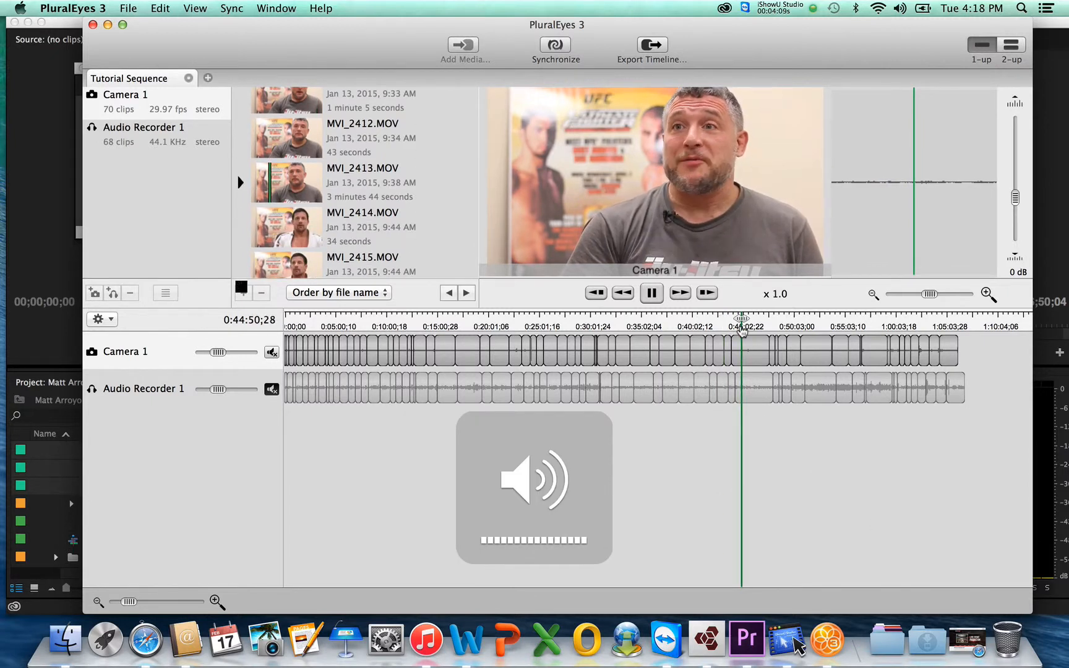
click(650, 292)
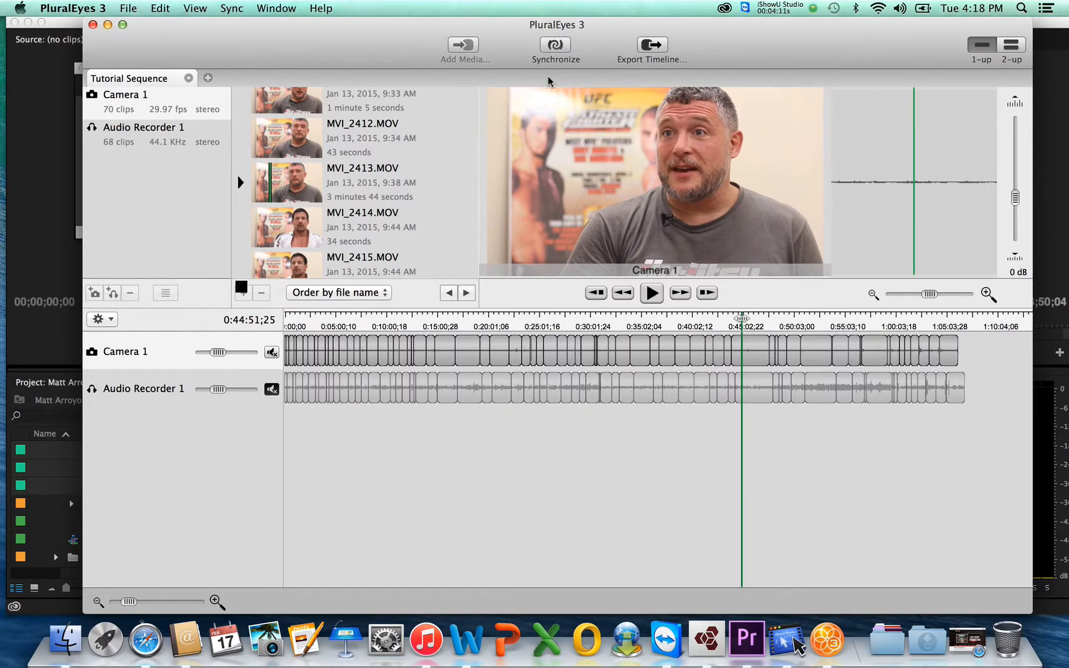
Synchronize the clips, then play back near the 17- and 50-minute marks to verify sync.
click(555, 45)
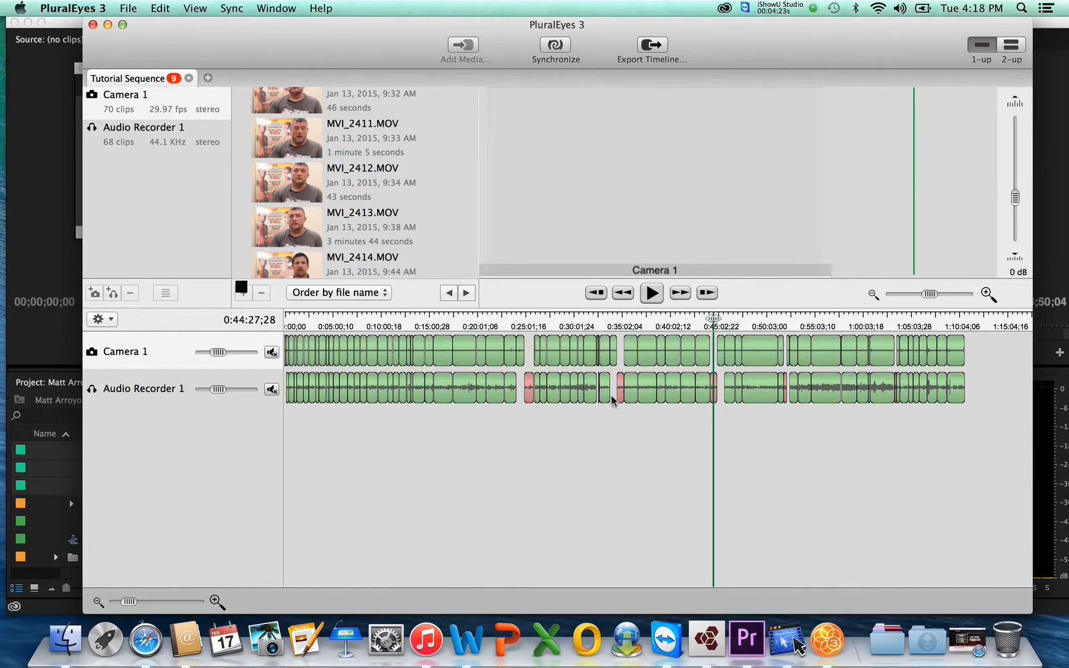
mouse_move(616, 397)
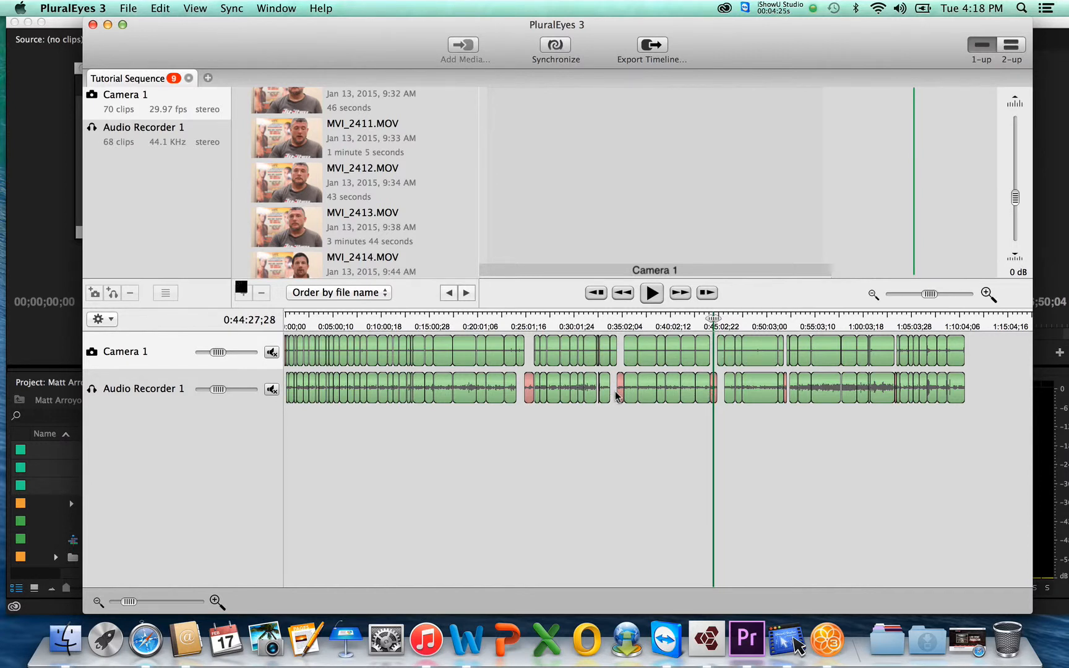
mouse_move(609, 51)
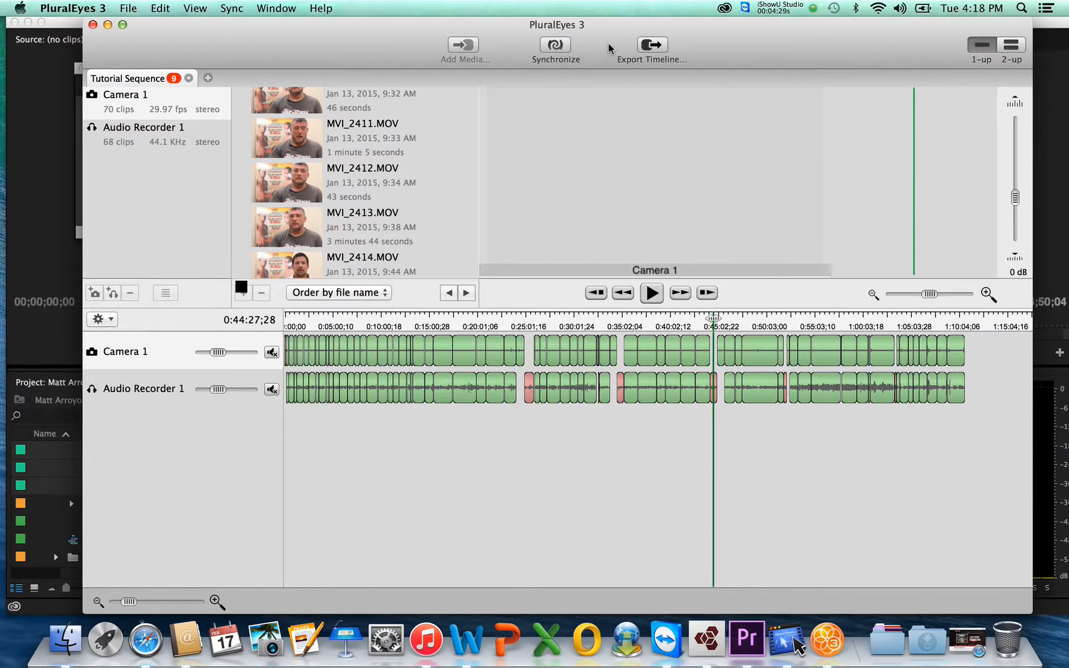
mouse_move(641, 58)
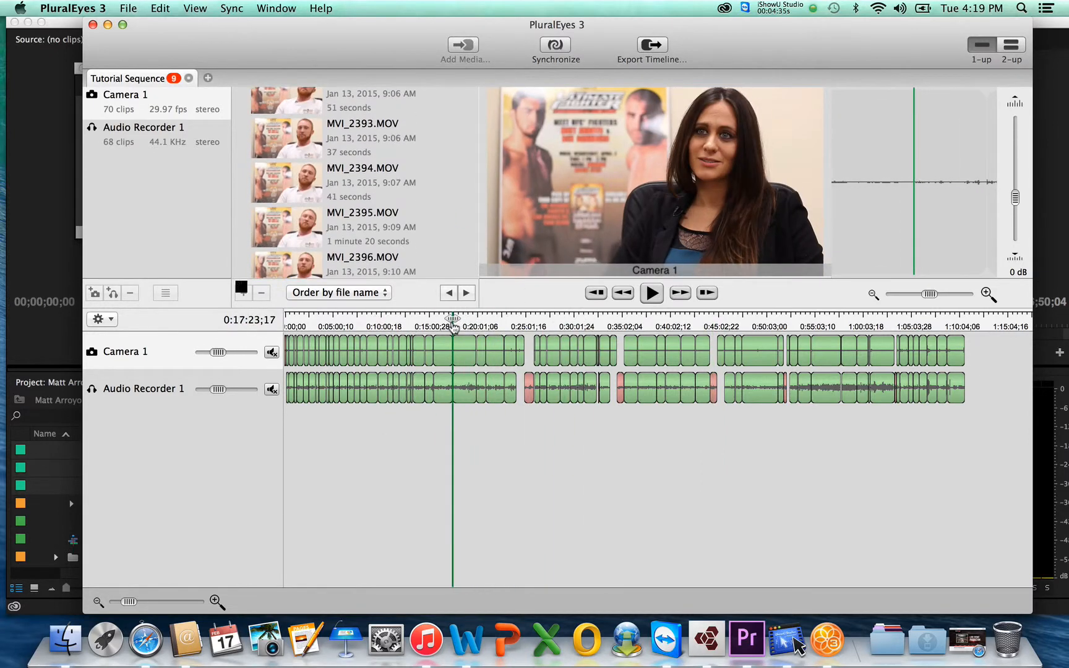
click(650, 292)
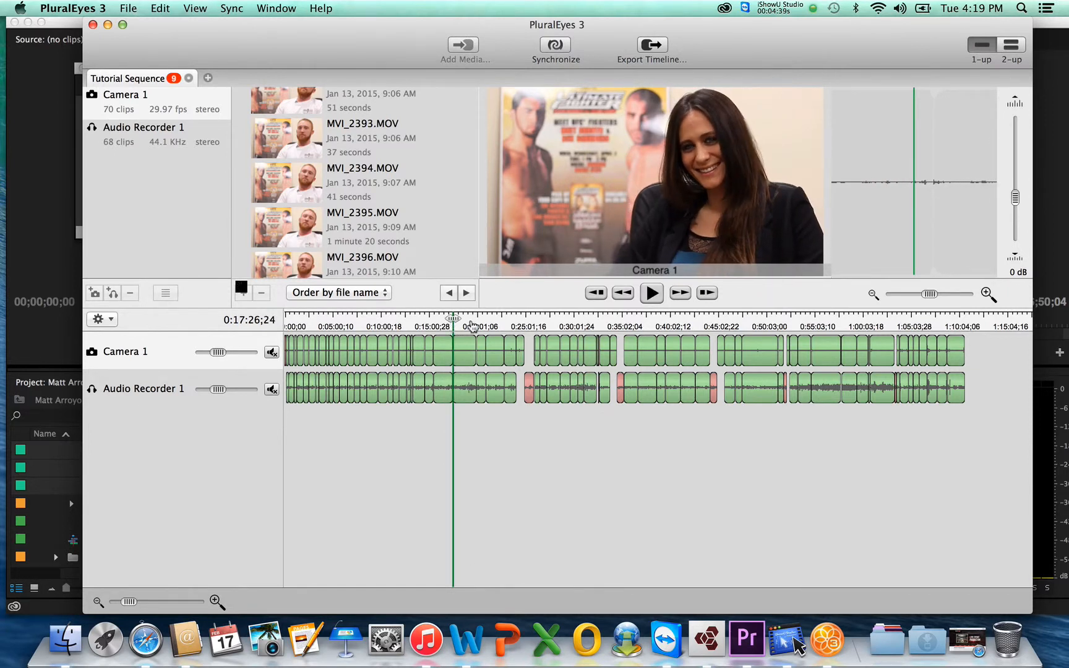
click(650, 292)
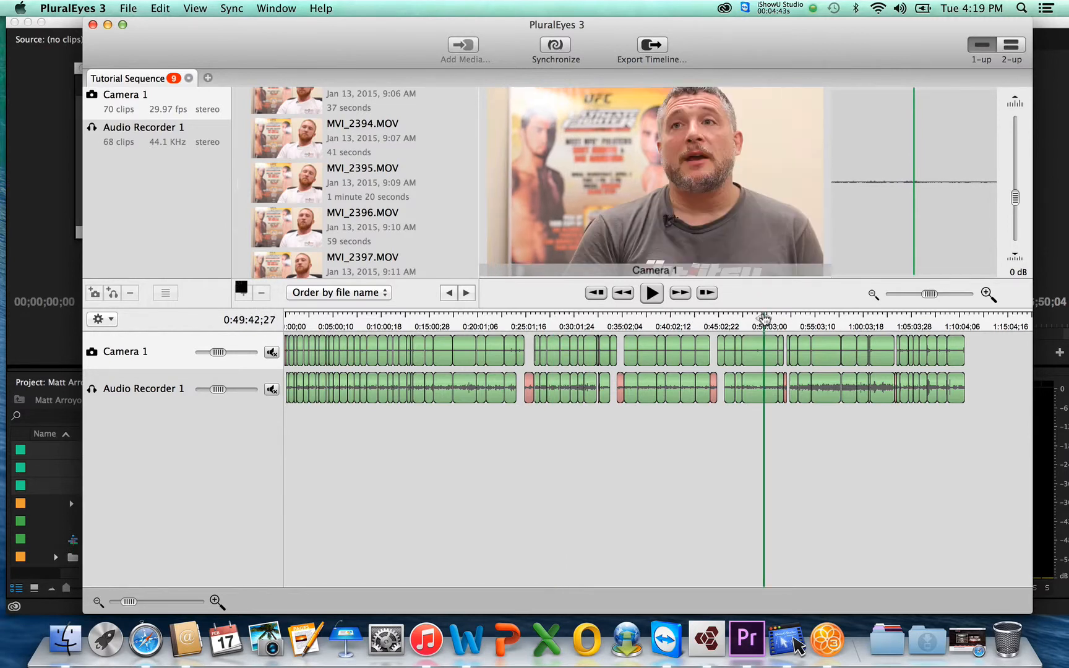
click(649, 292)
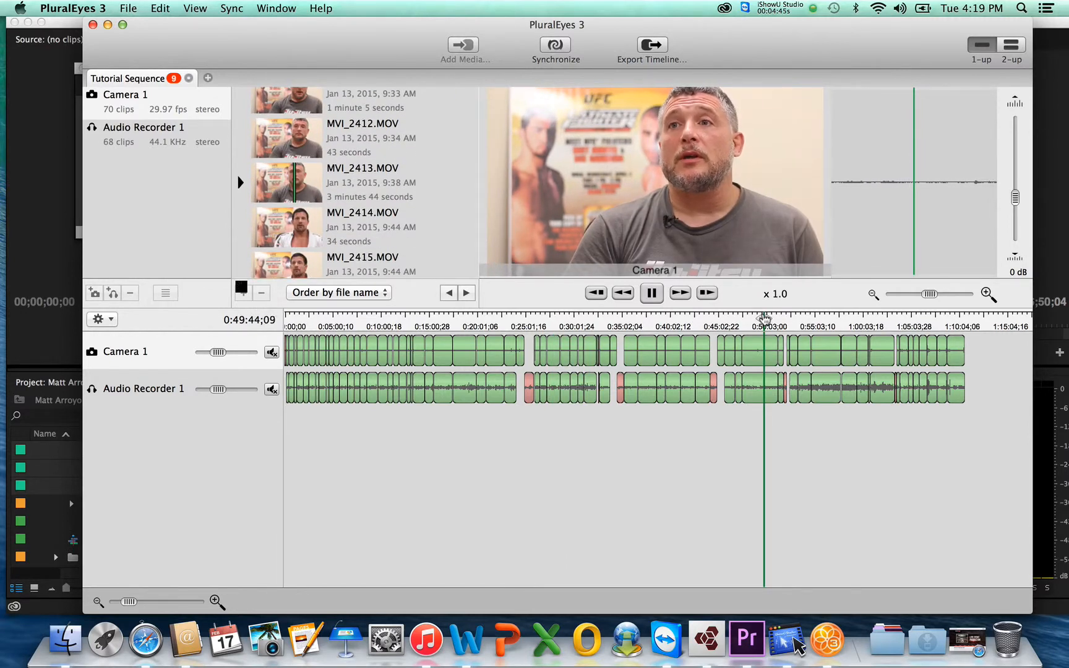
click(651, 292)
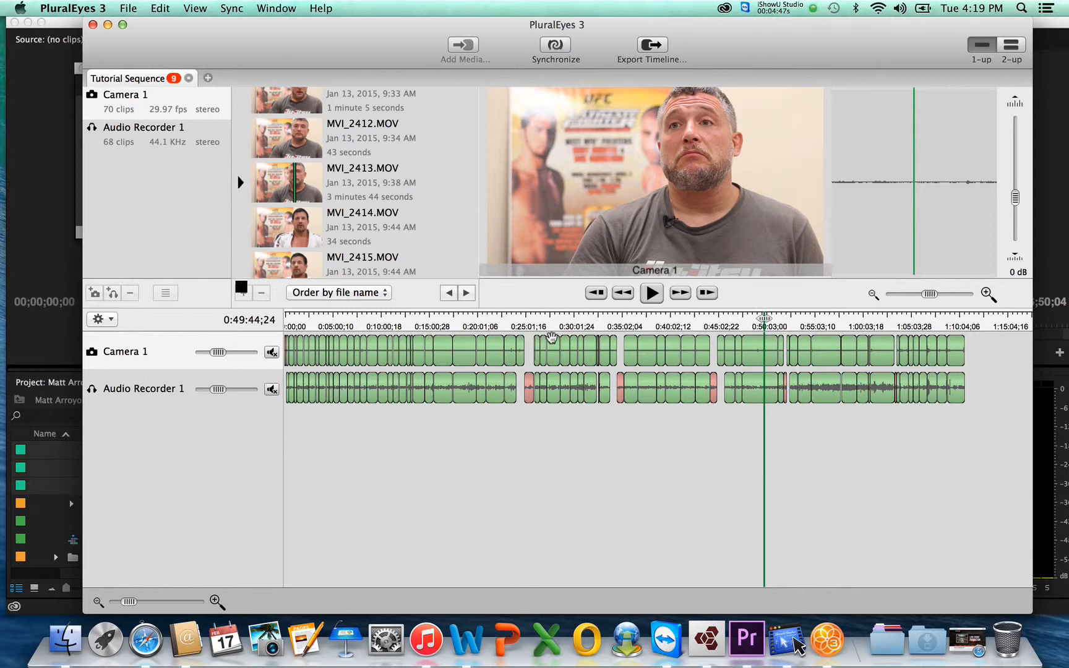
mouse_move(632, 71)
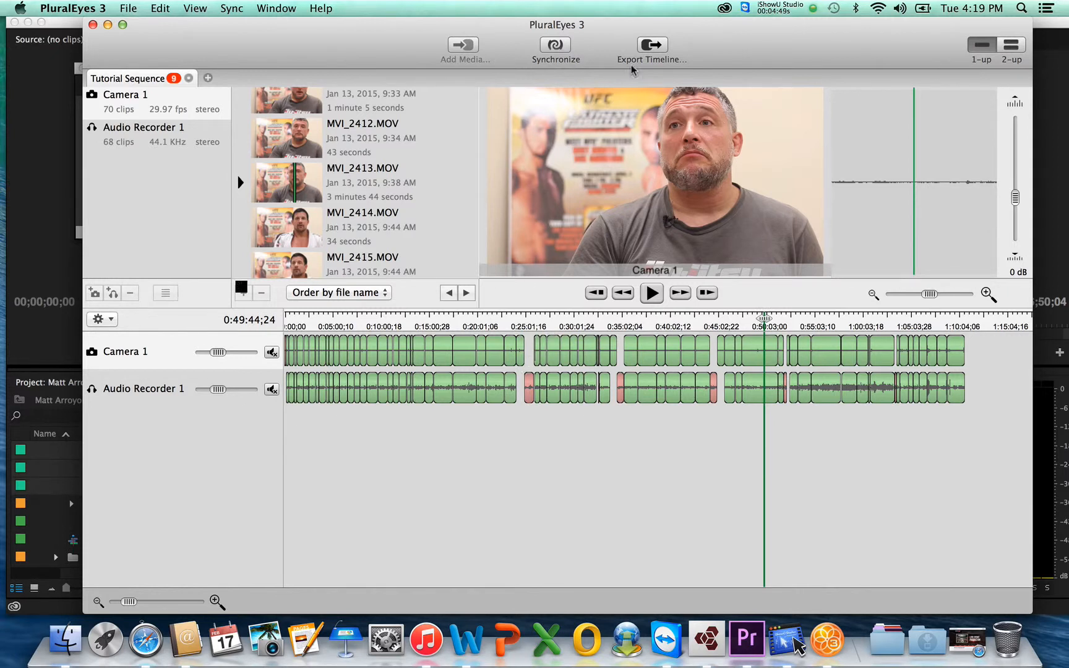
mouse_move(651, 45)
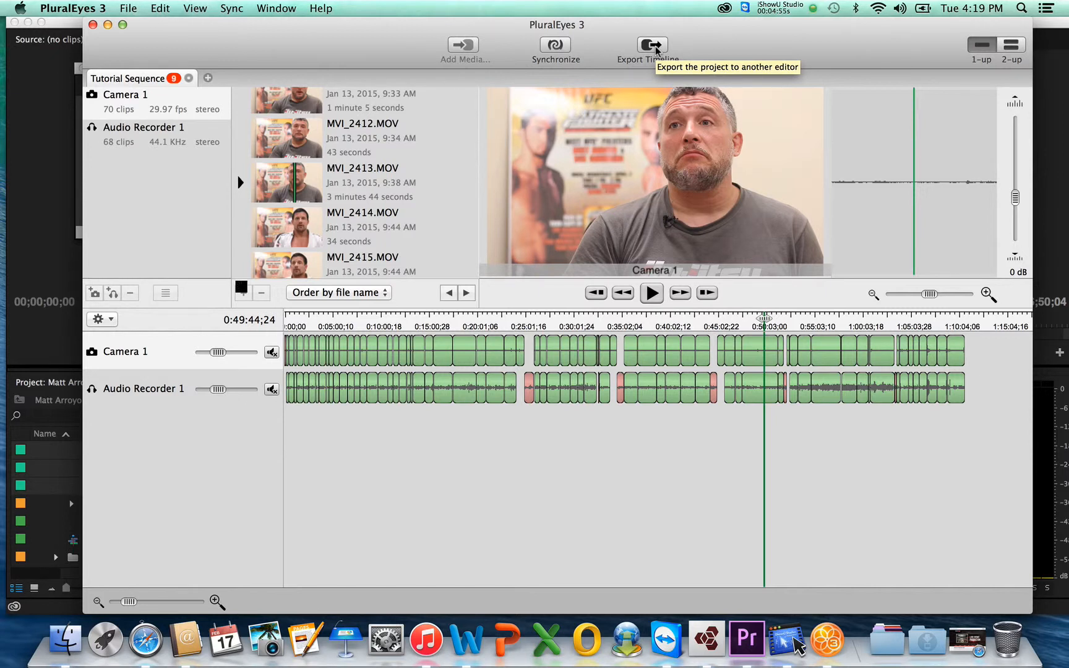
Export the synced timeline as Final Cut Pro XML for Premiere Pro.
click(651, 45)
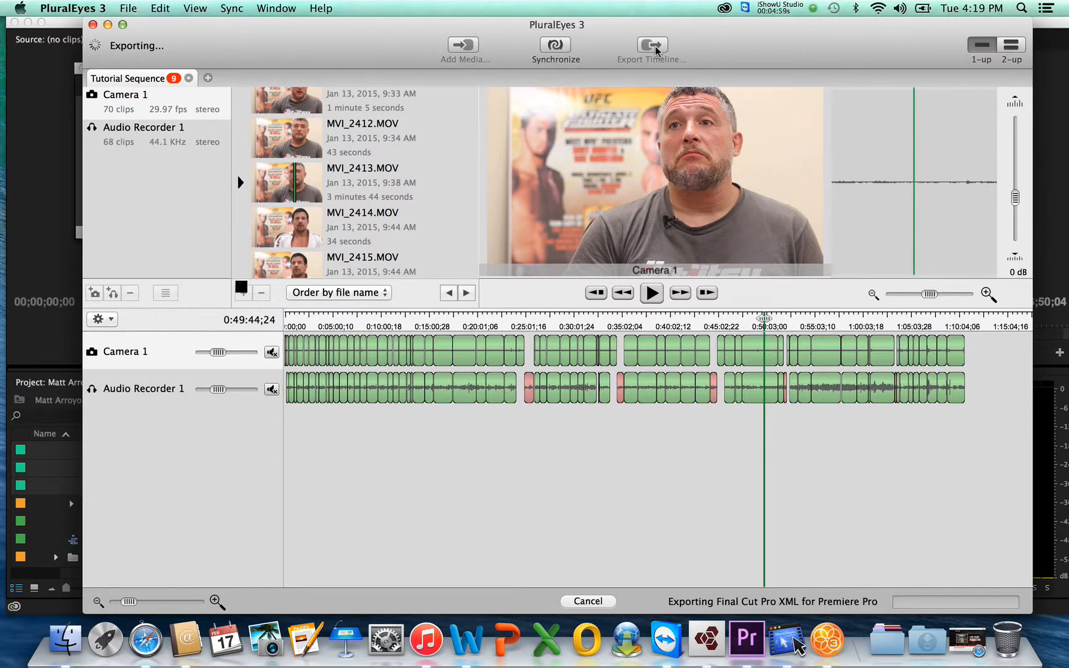
click(651, 45)
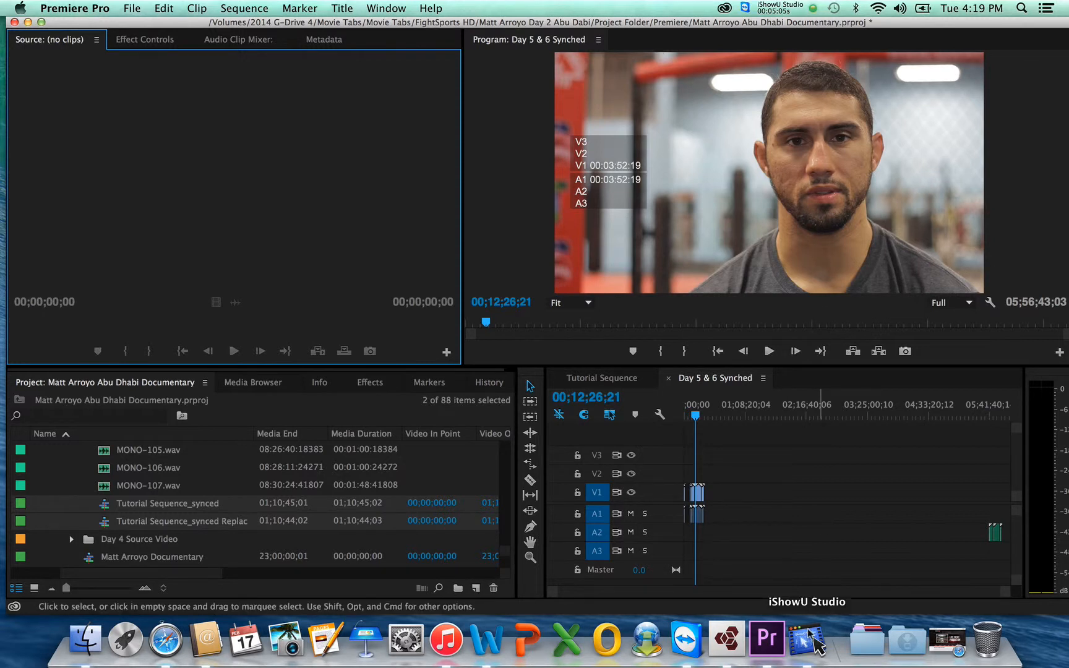
mouse_move(750, 533)
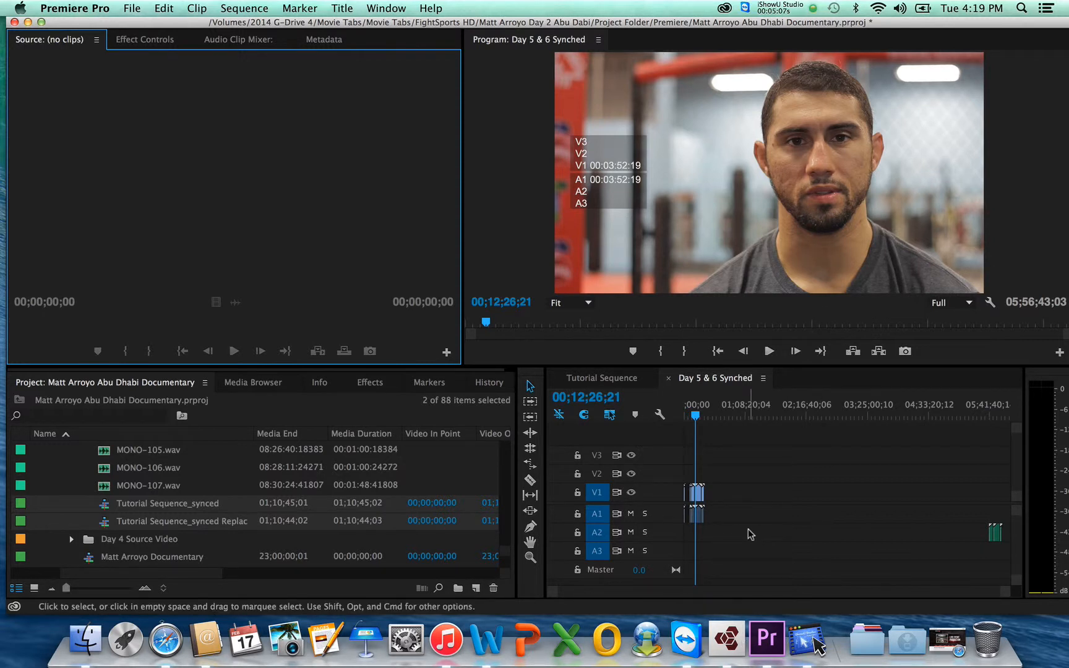
Open Tutorial Sequence_synced Replaced in the Timeline from the Project panel.
click(143, 523)
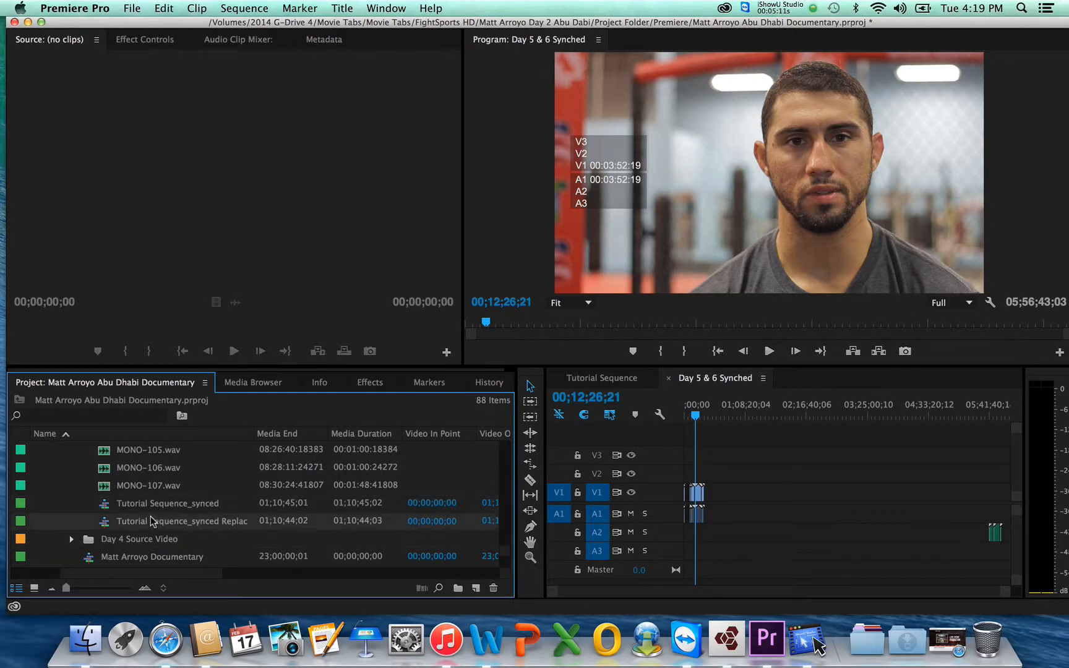
double_click(182, 521)
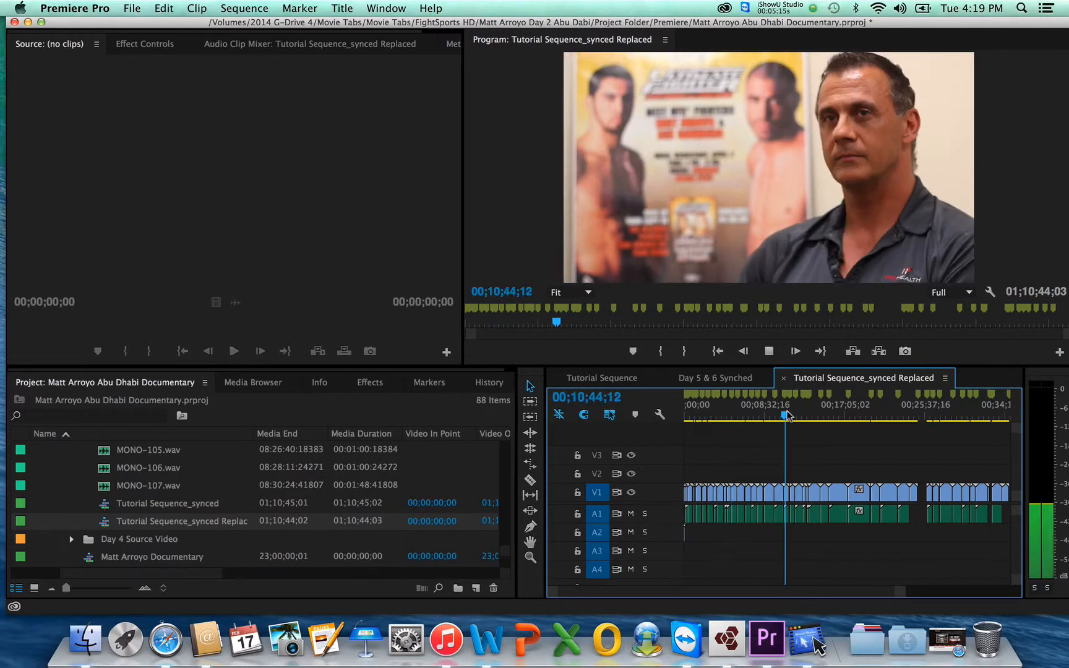
click(768, 351)
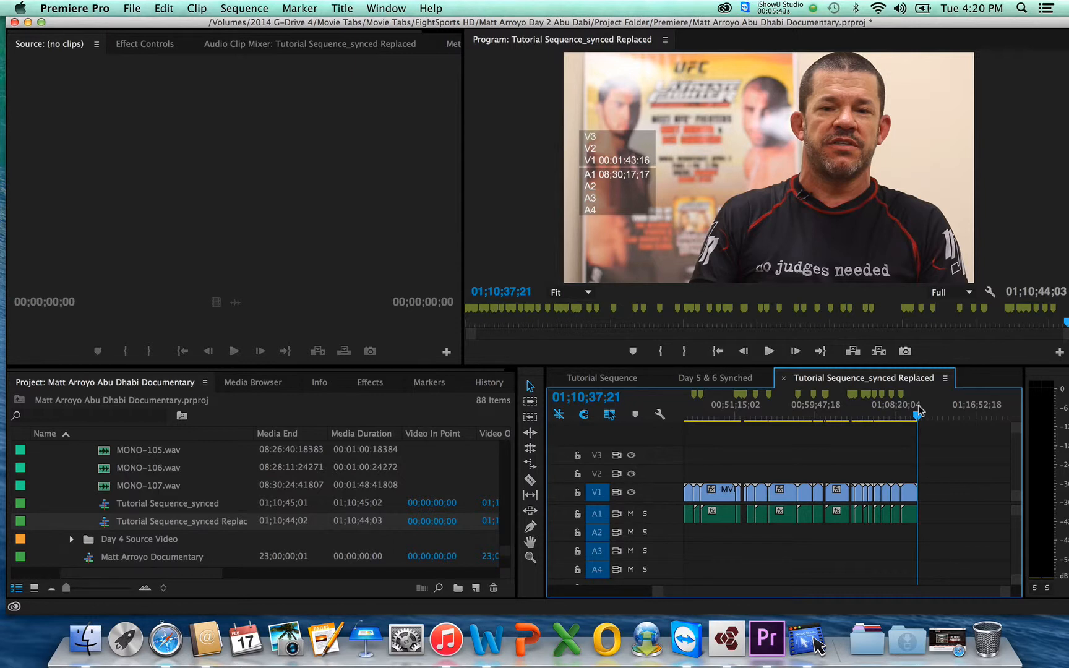
mouse_move(596, 98)
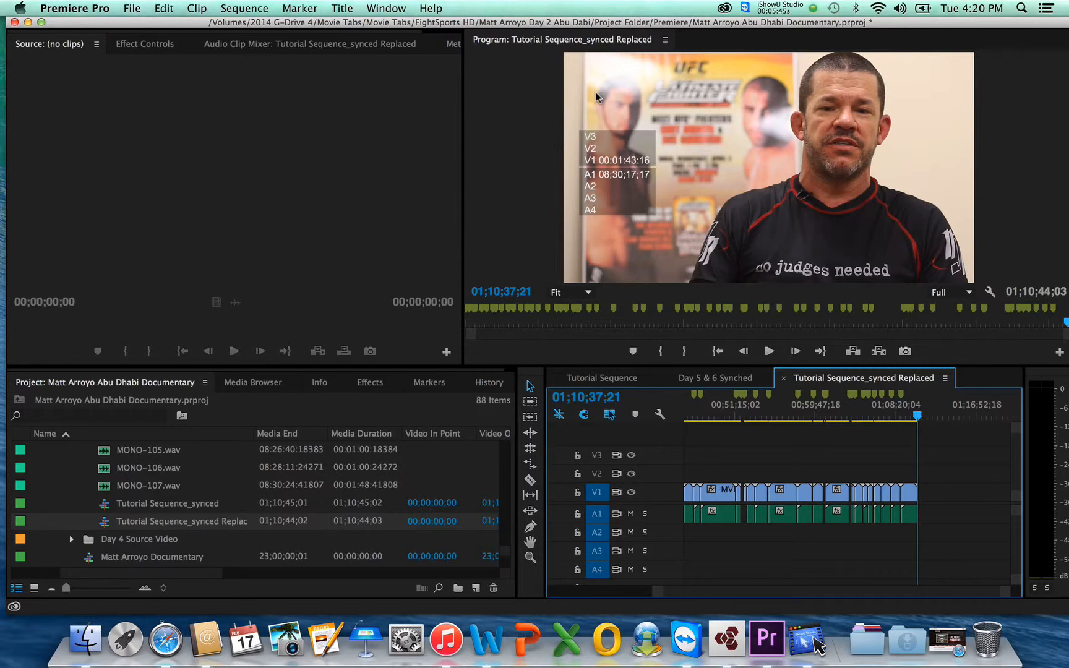
mouse_move(409, 159)
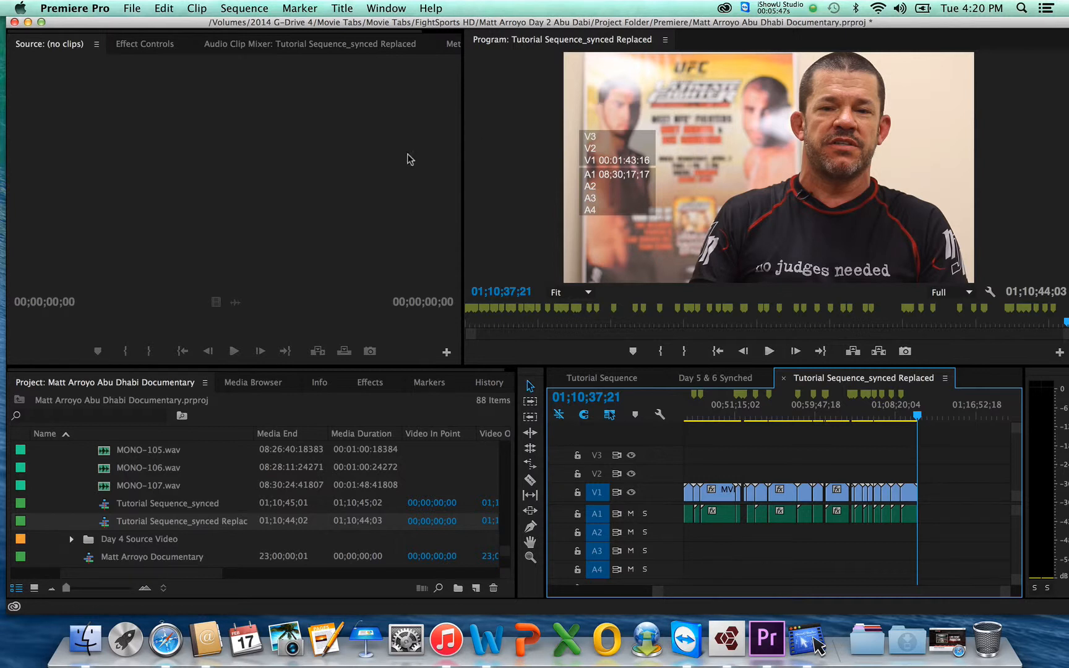
mouse_move(371, 150)
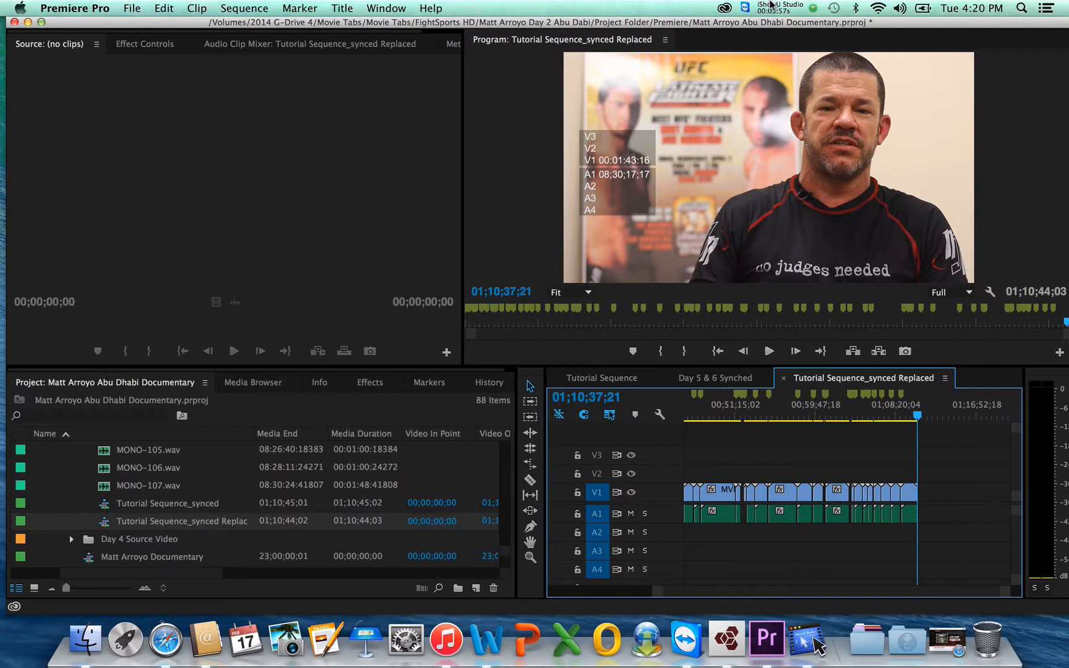
mouse_move(829, 10)
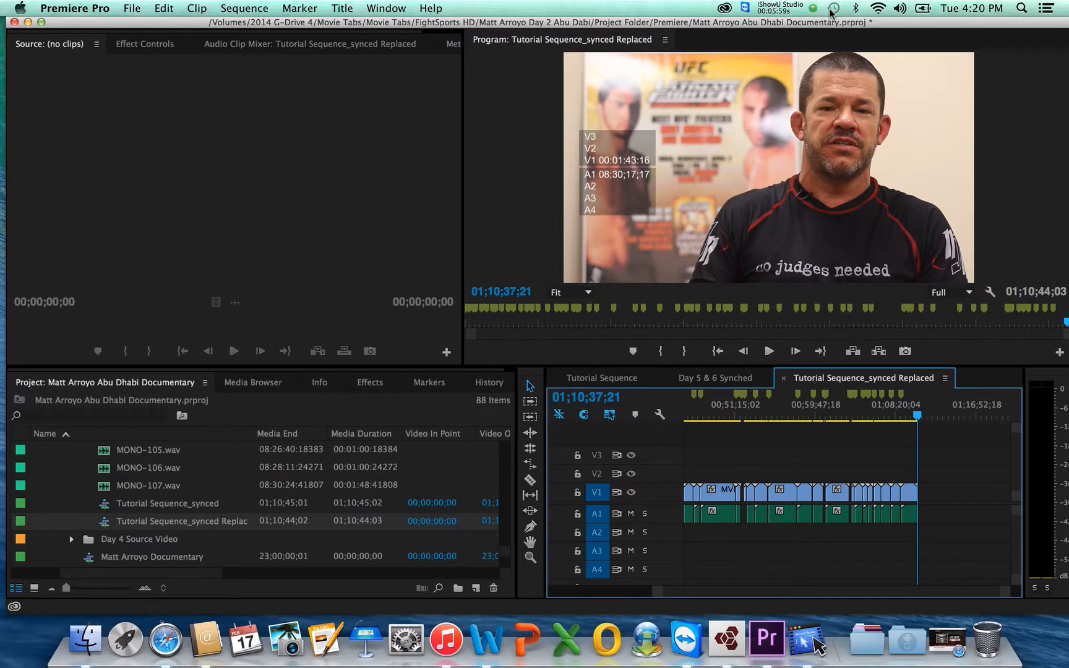